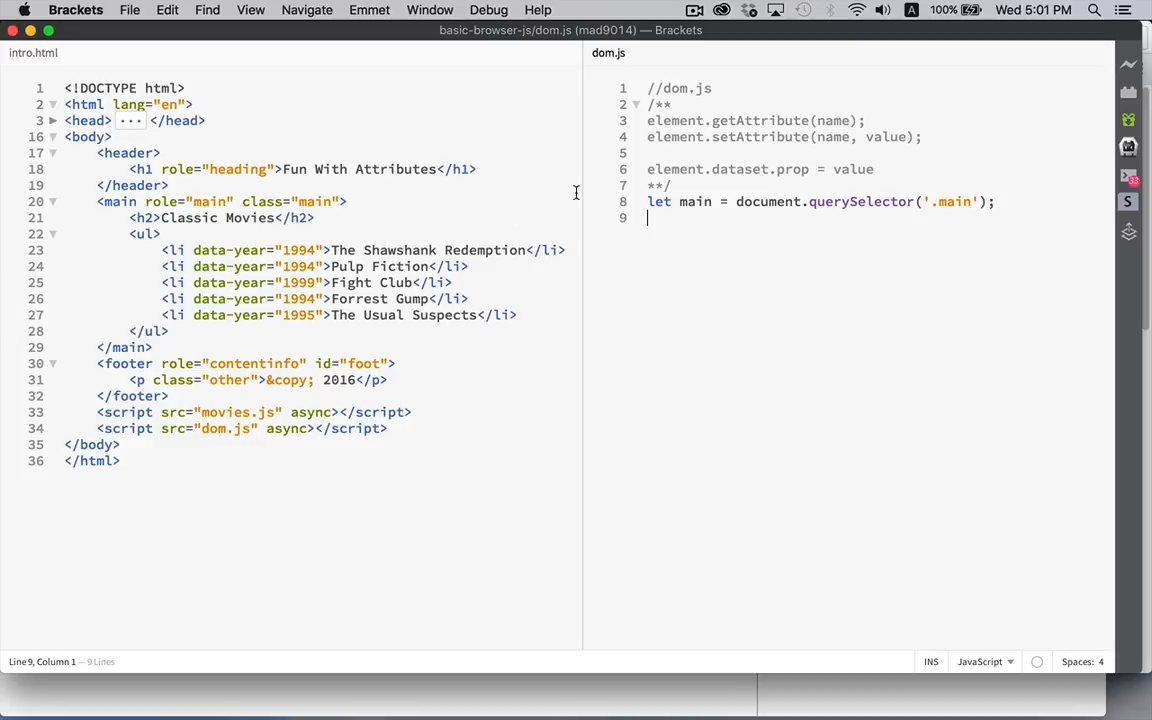
mouse_move(780, 249)
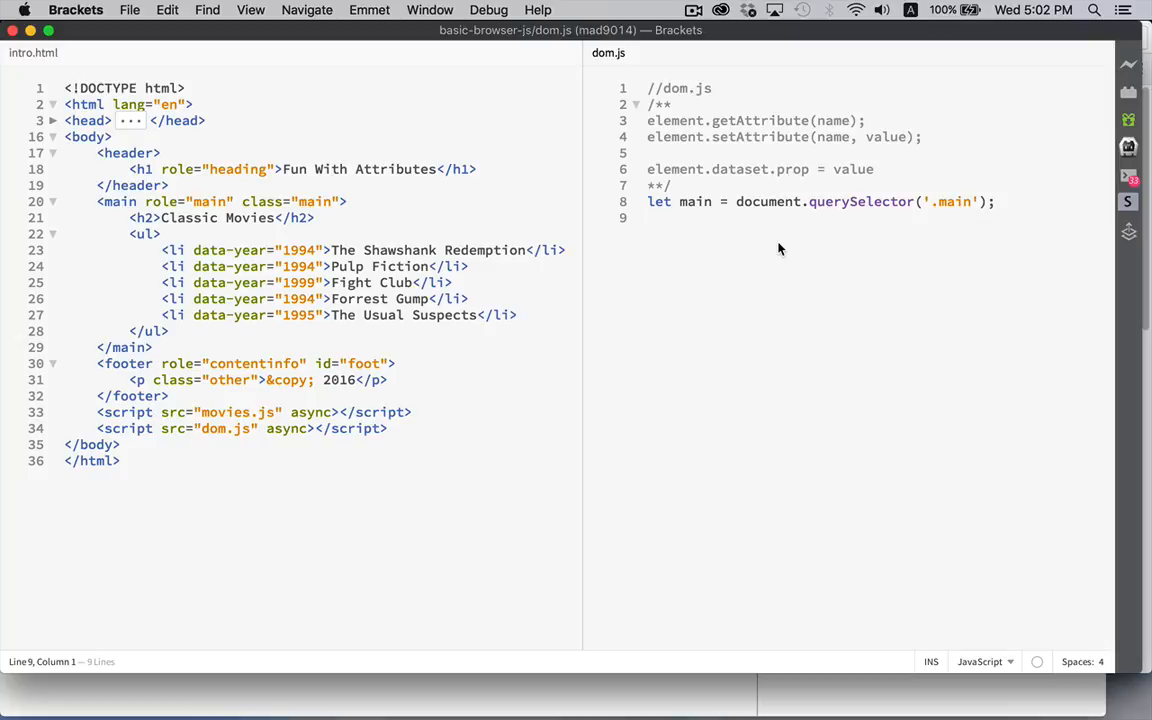
mouse_move(743, 238)
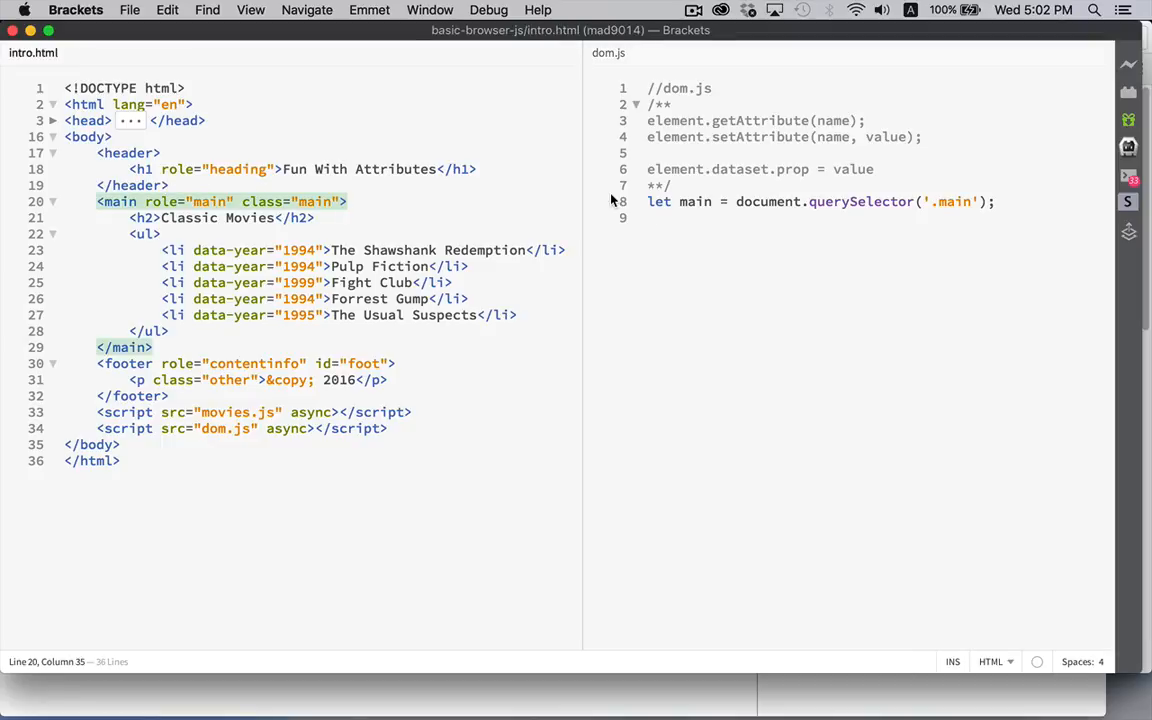
Add id="main" to the main tag in intro.html, briefly adding and removing a title attribute.
type("id=\"\"")
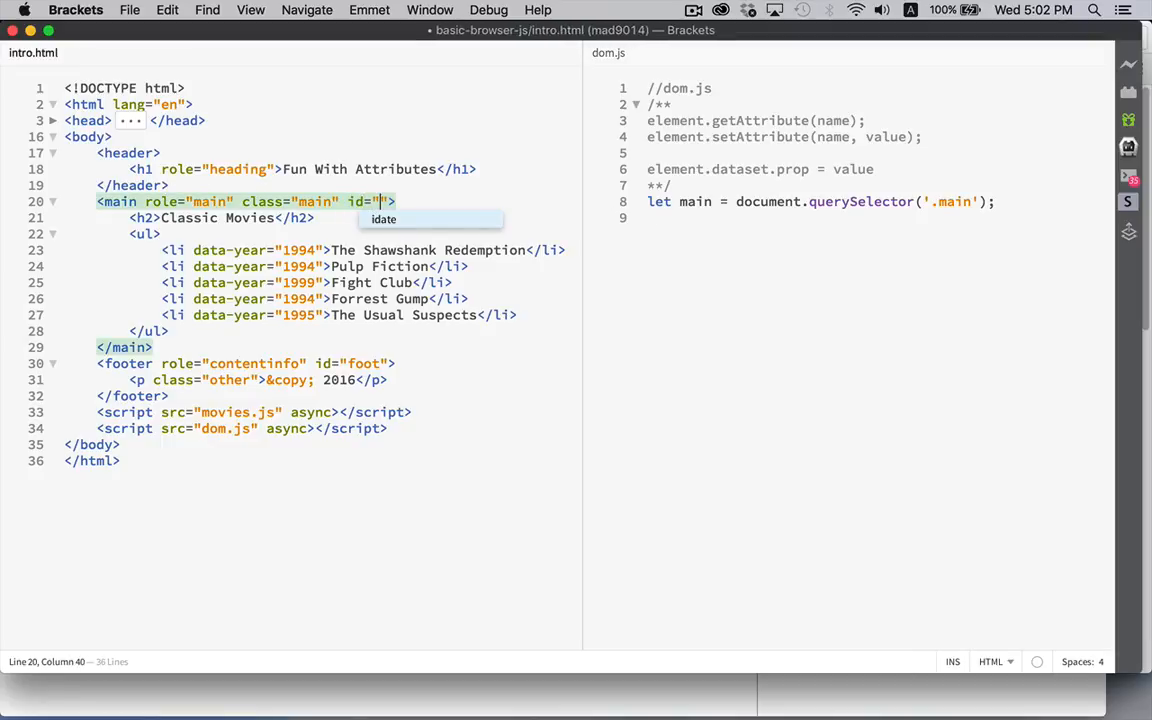
type("main")
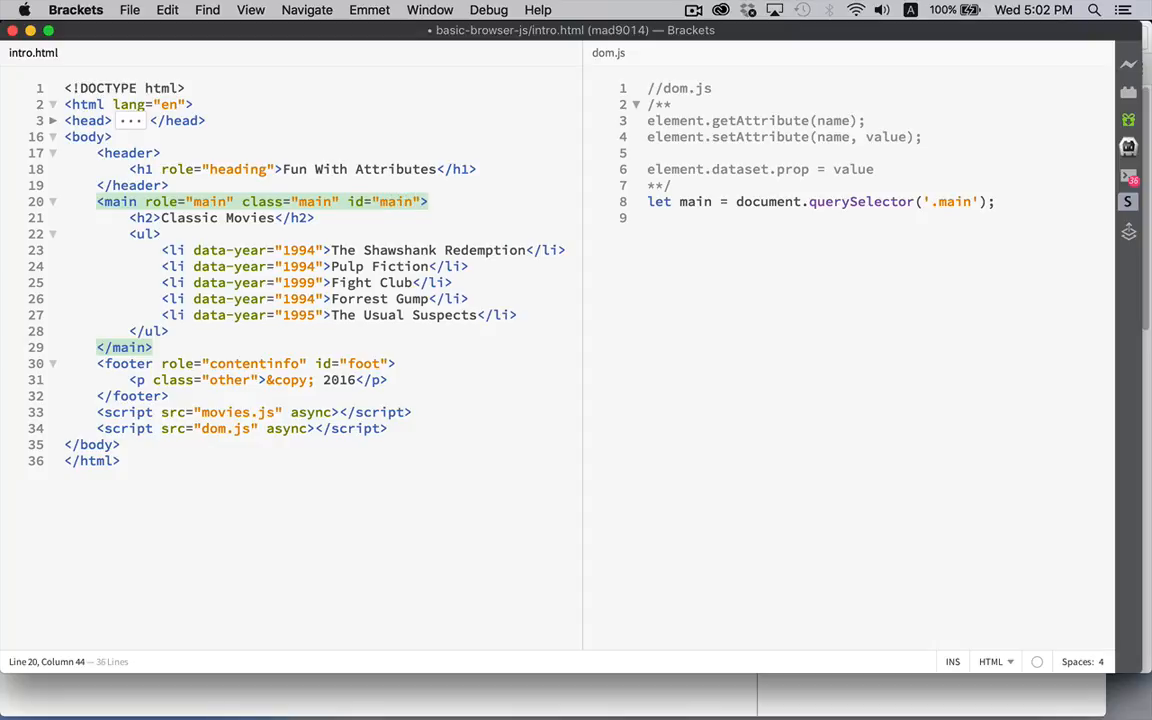
key("right")
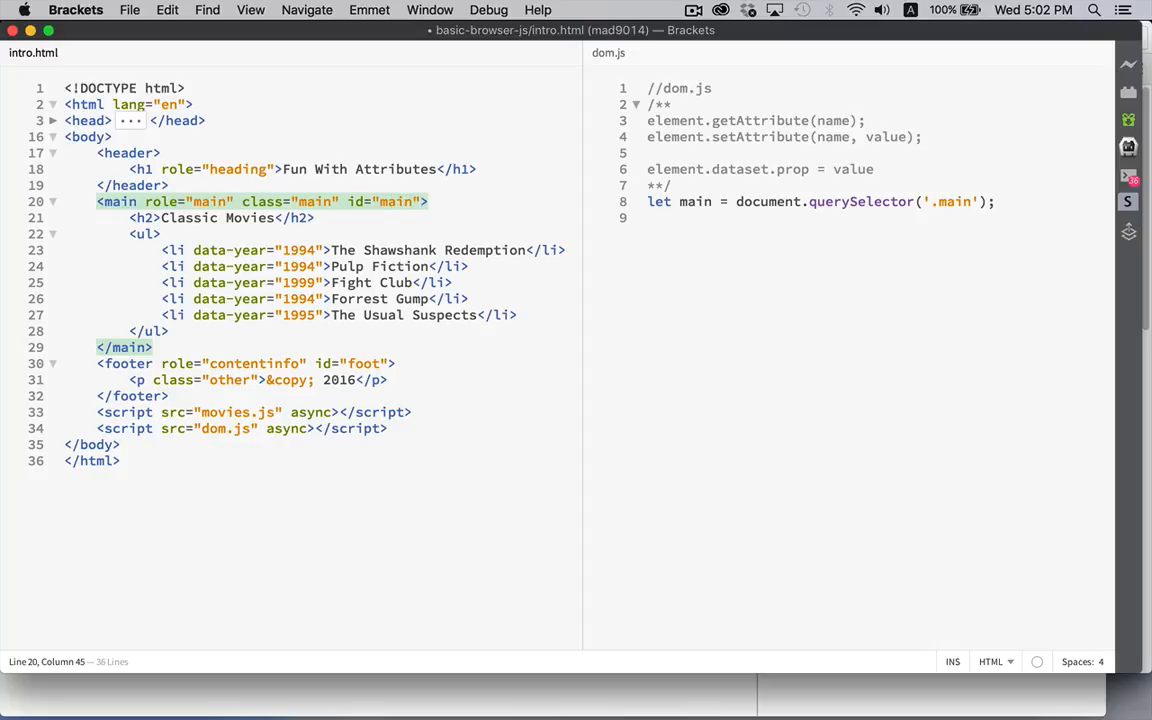
type("title=")
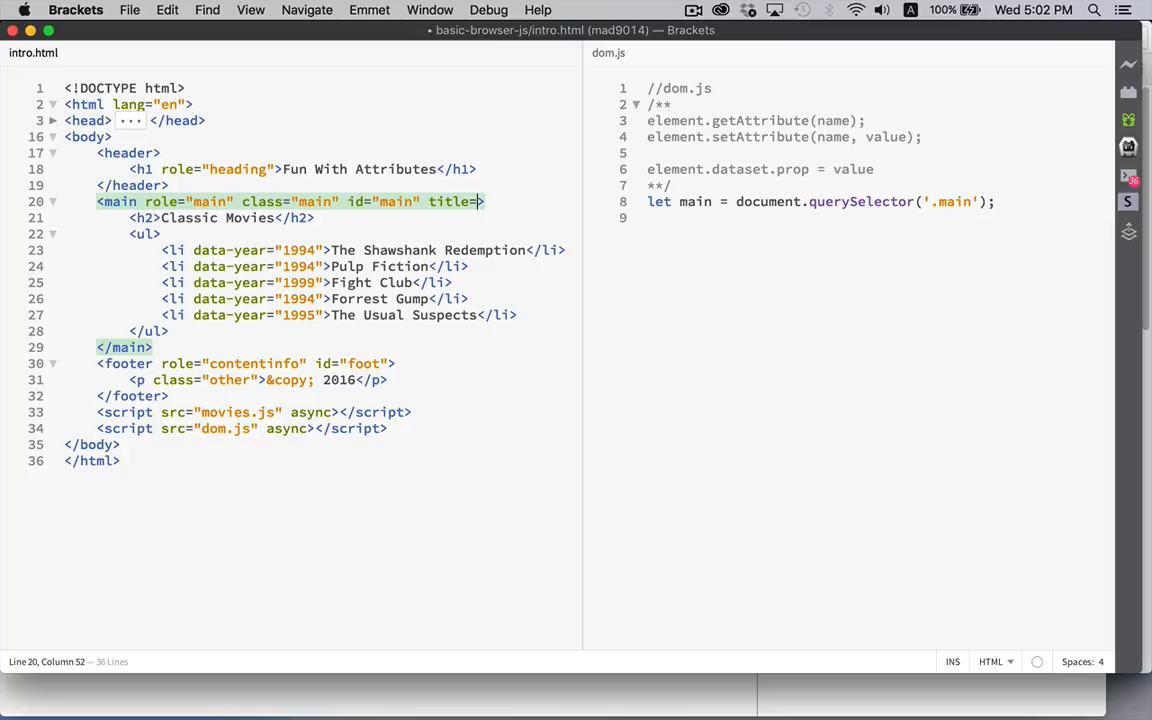
type("\"")
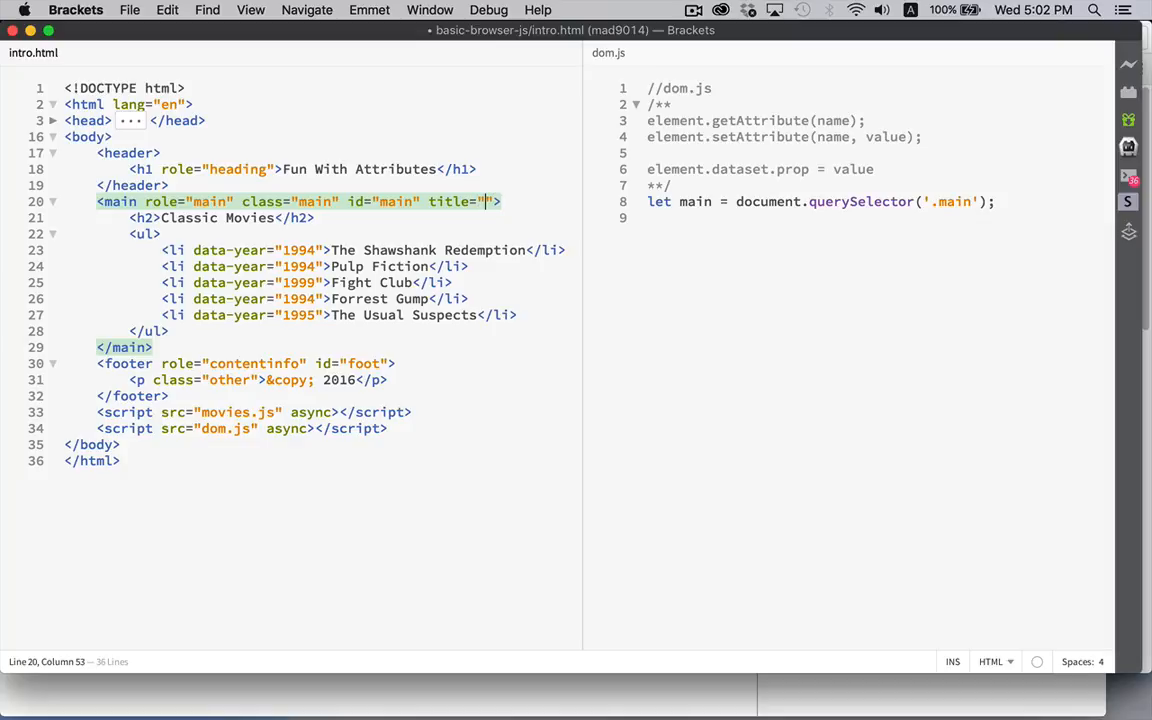
type("\"")
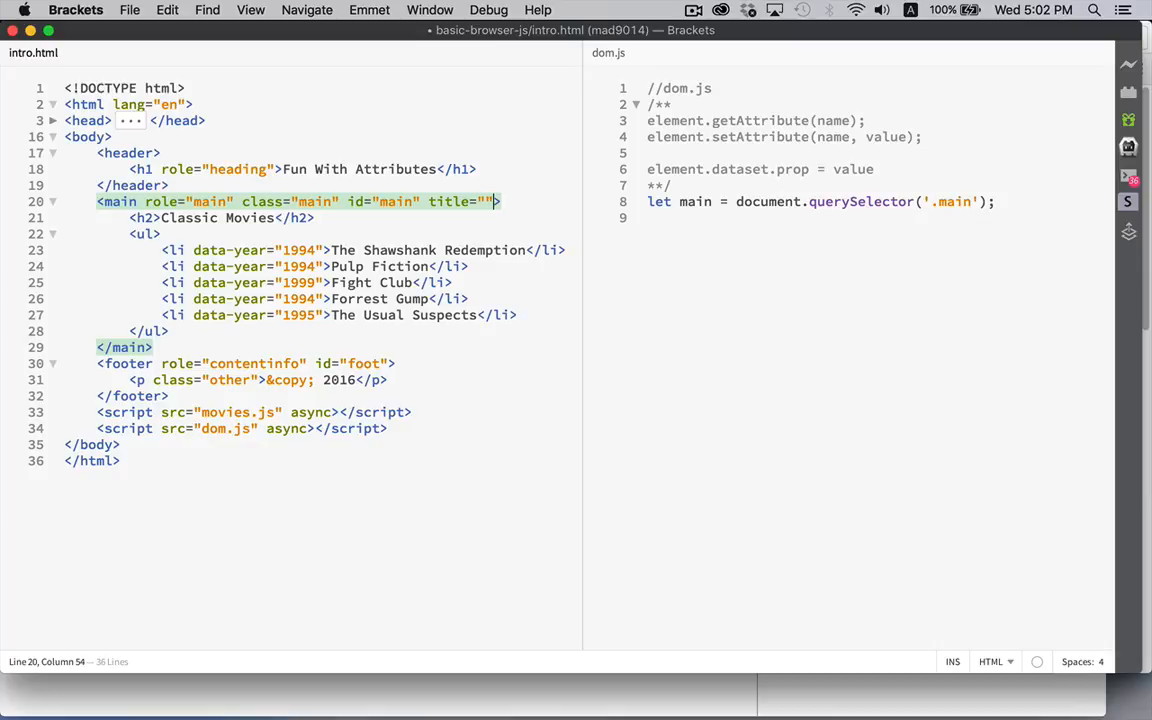
key("Backspace")
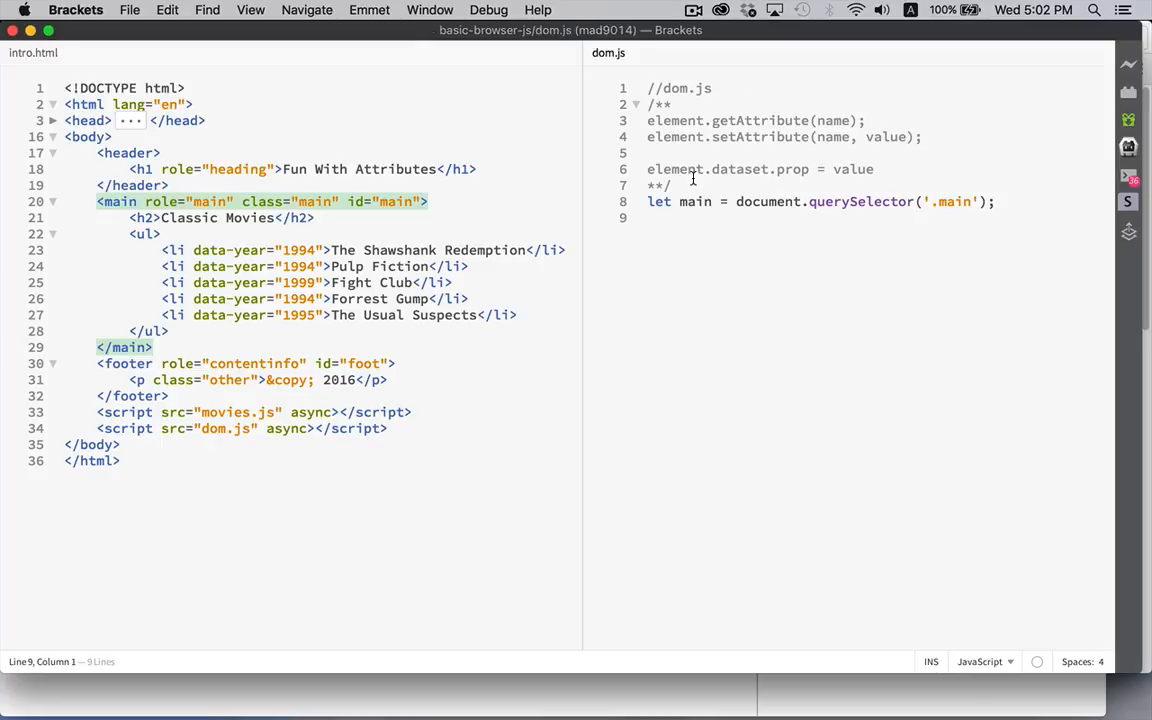
Add console.log(main.getAttribute("title")) after the querySelector line, with a blank line above it.
double_click(674, 169)
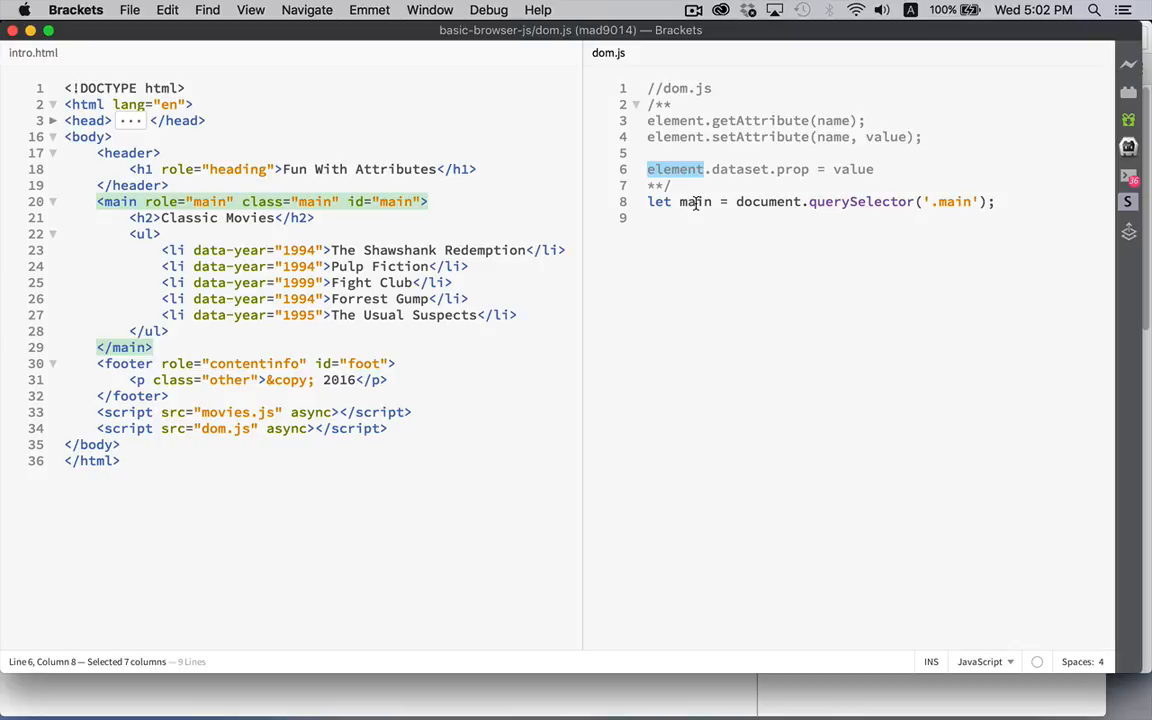
double_click(695, 201)
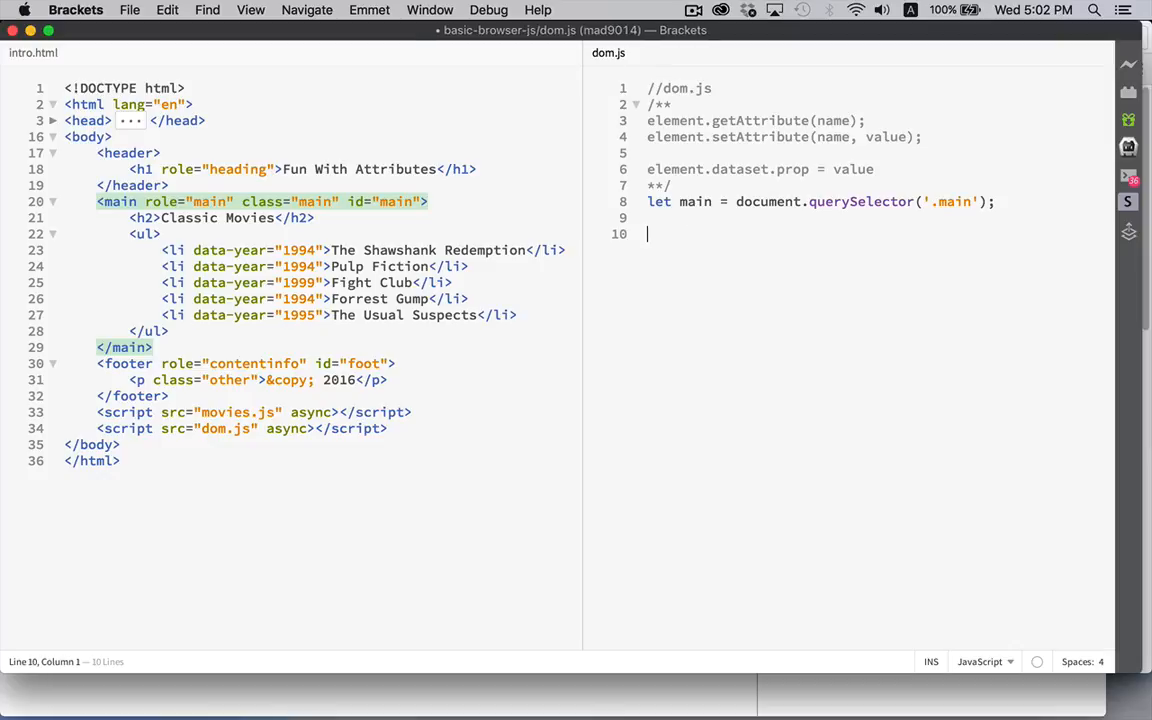
type("main.get")
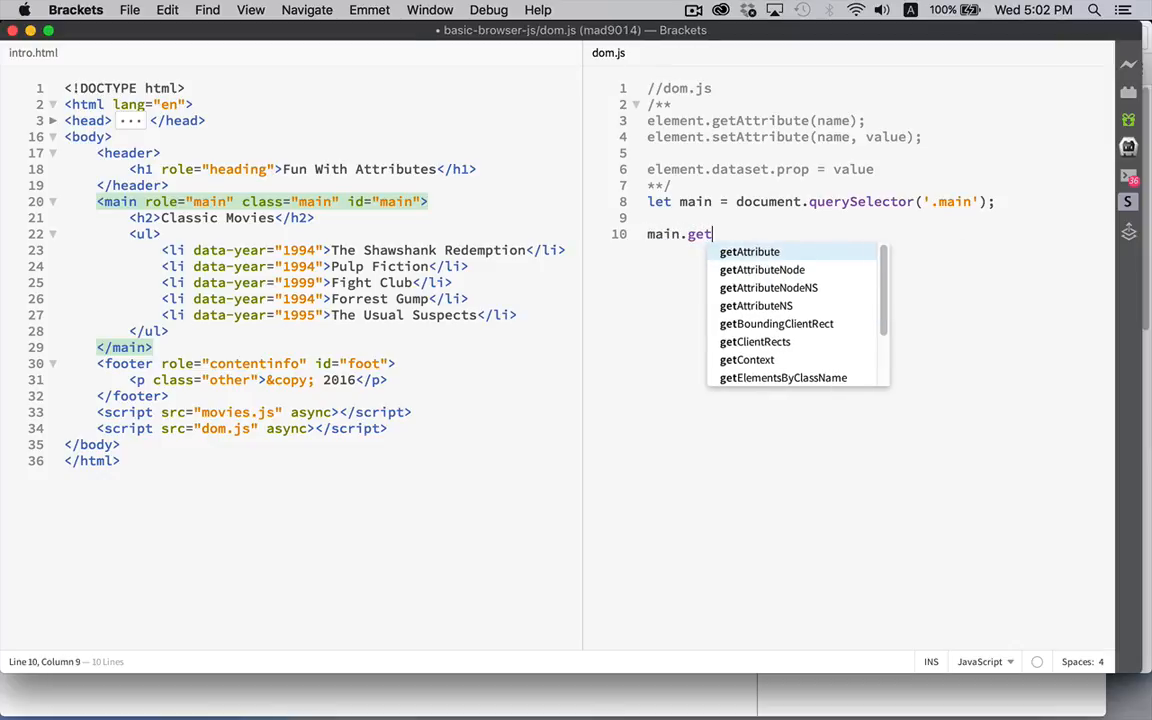
key("Tab")
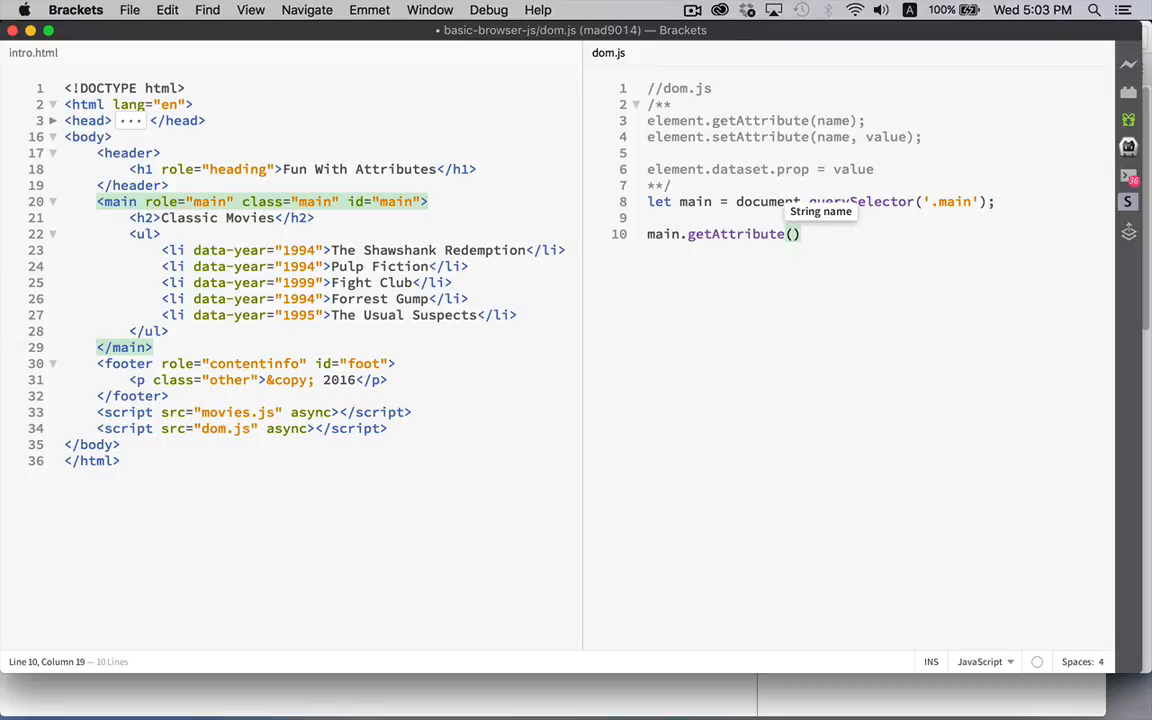
type("\"id")
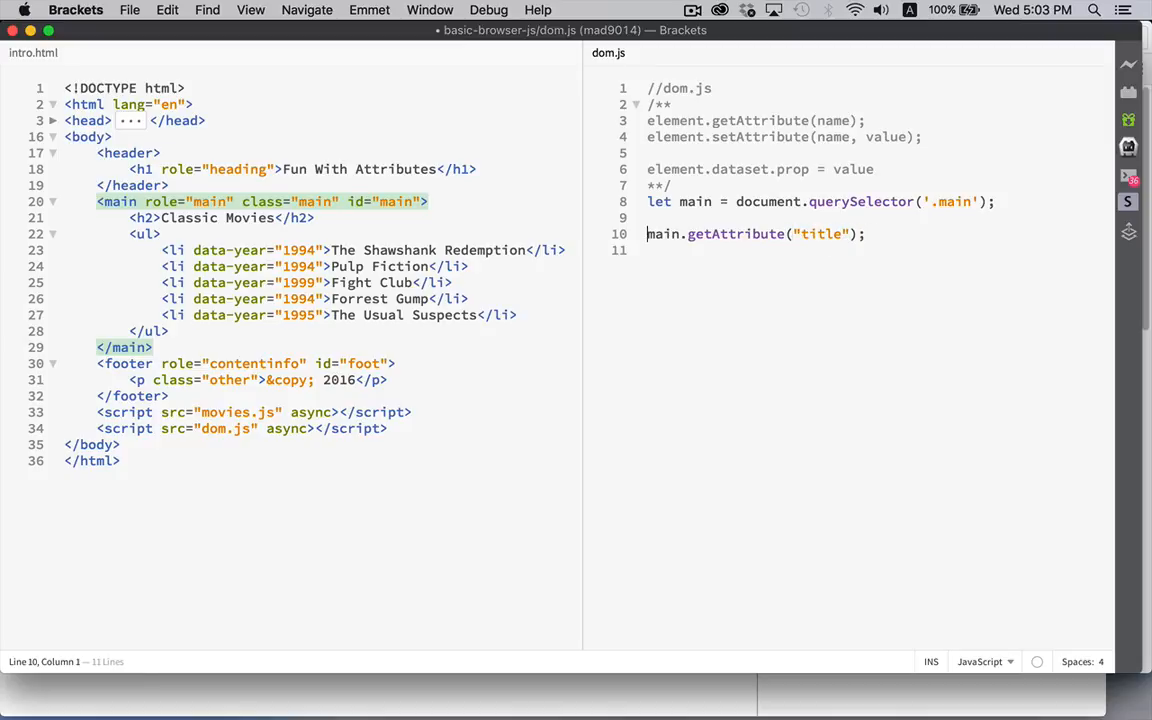
type("console.log(")
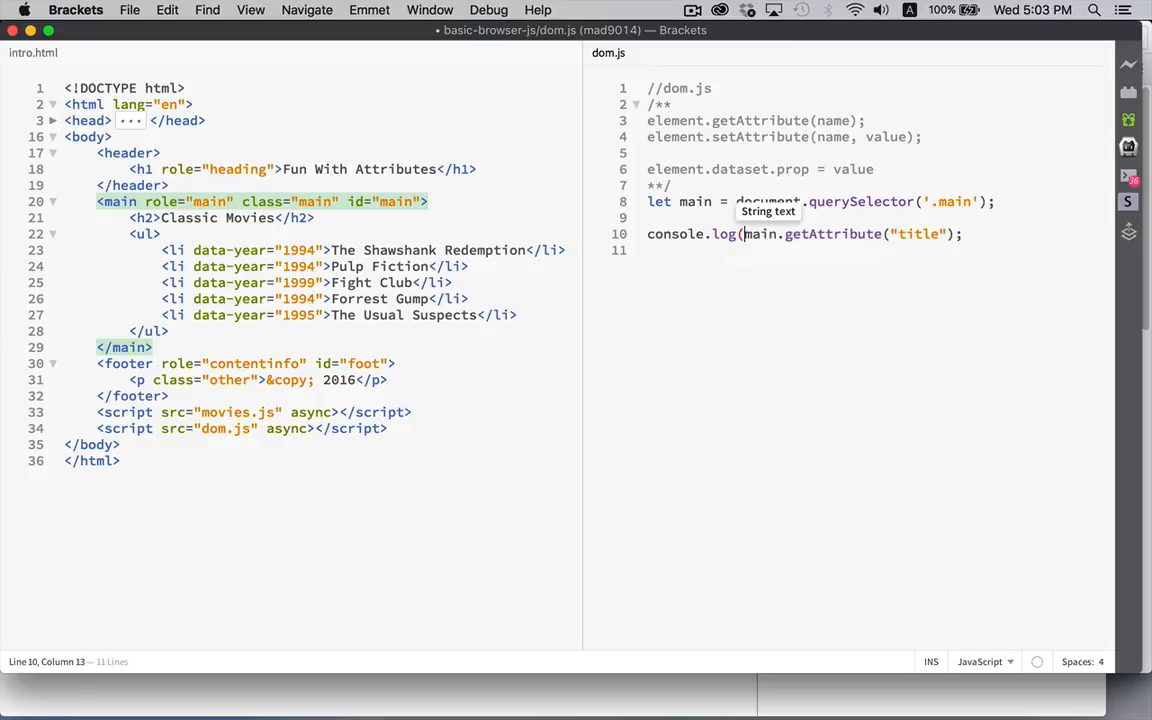
type(")")
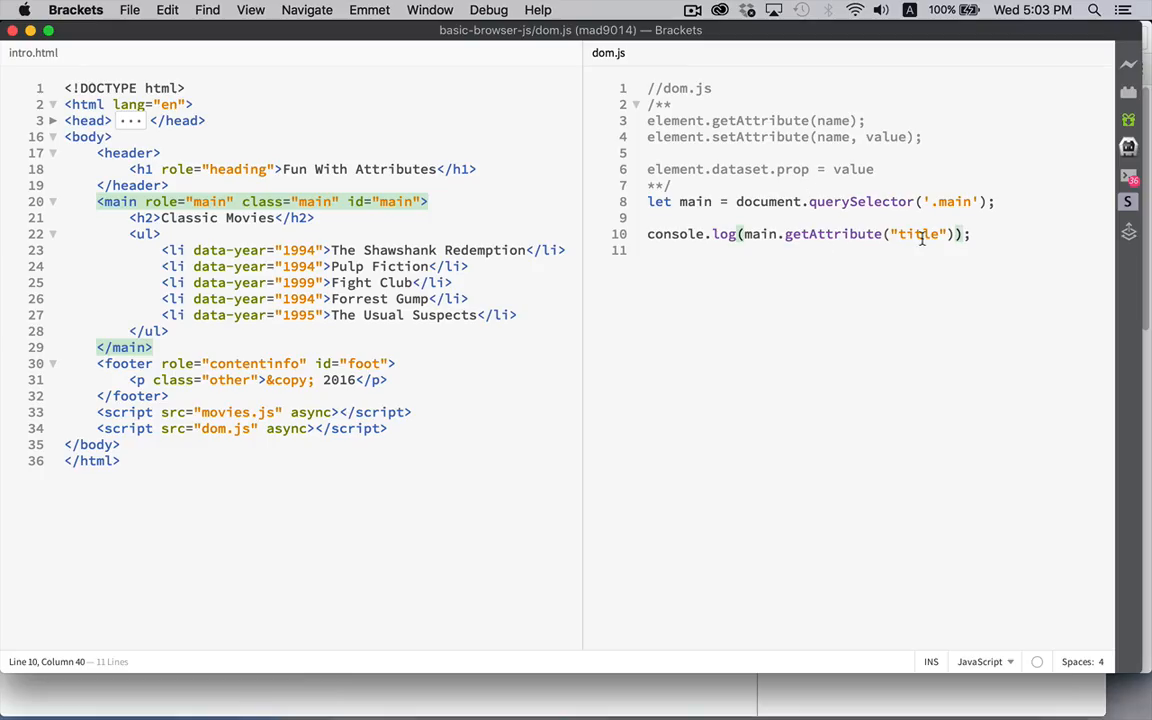
key("Return")
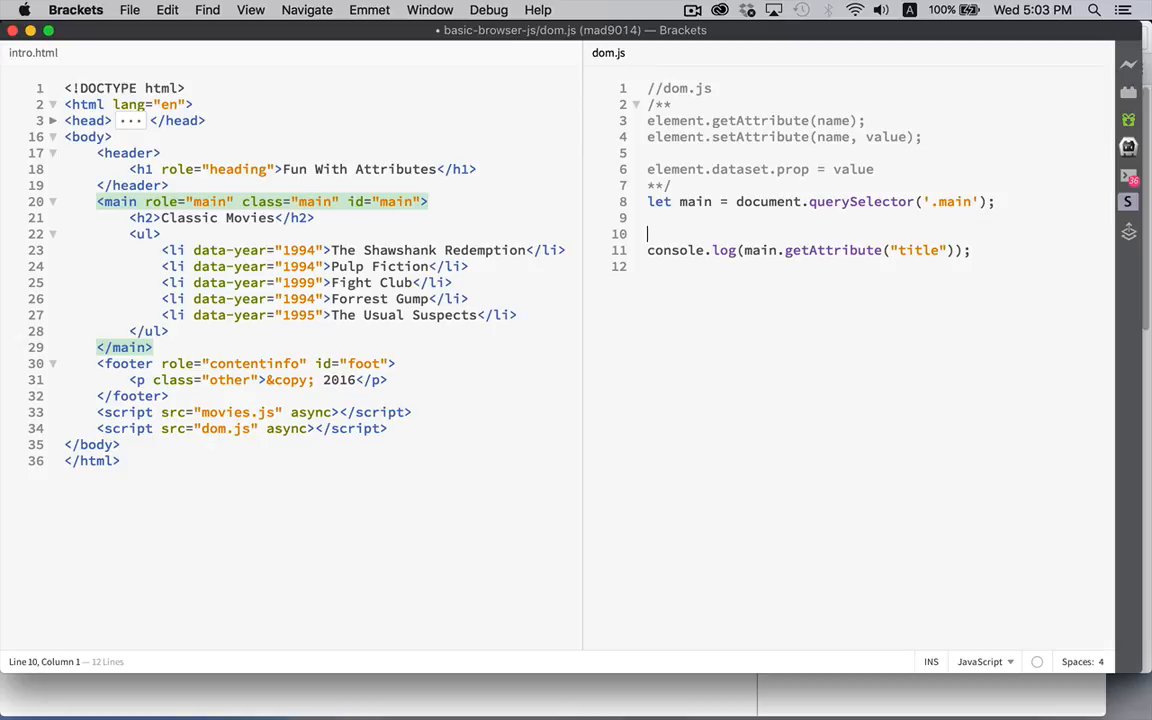
Type main.setAttribute("title", "my movies") on the blank line above the log.
type("main.setAttribute(")
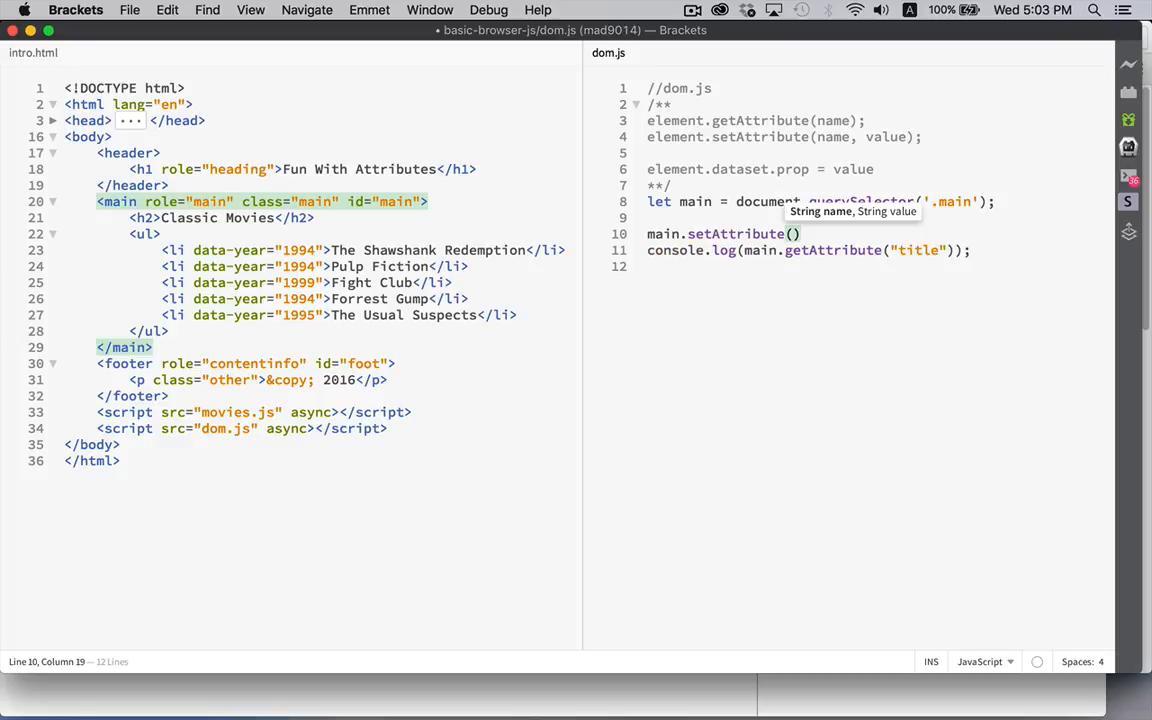
type("\"")
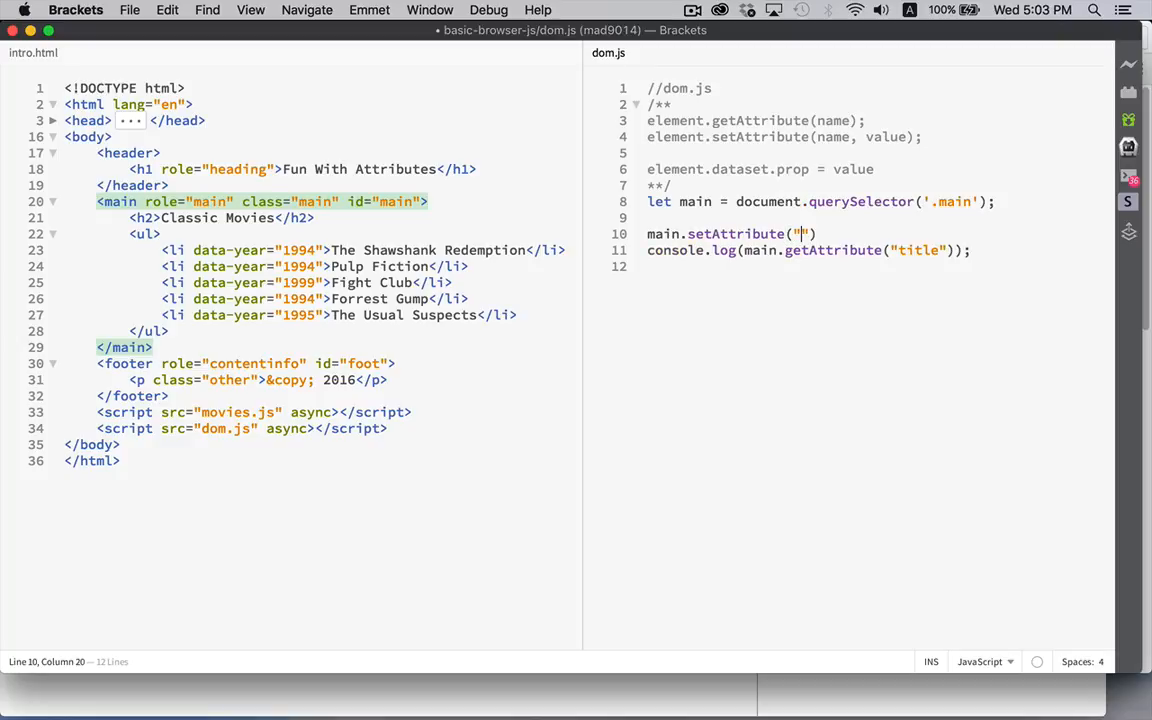
type("title\",")
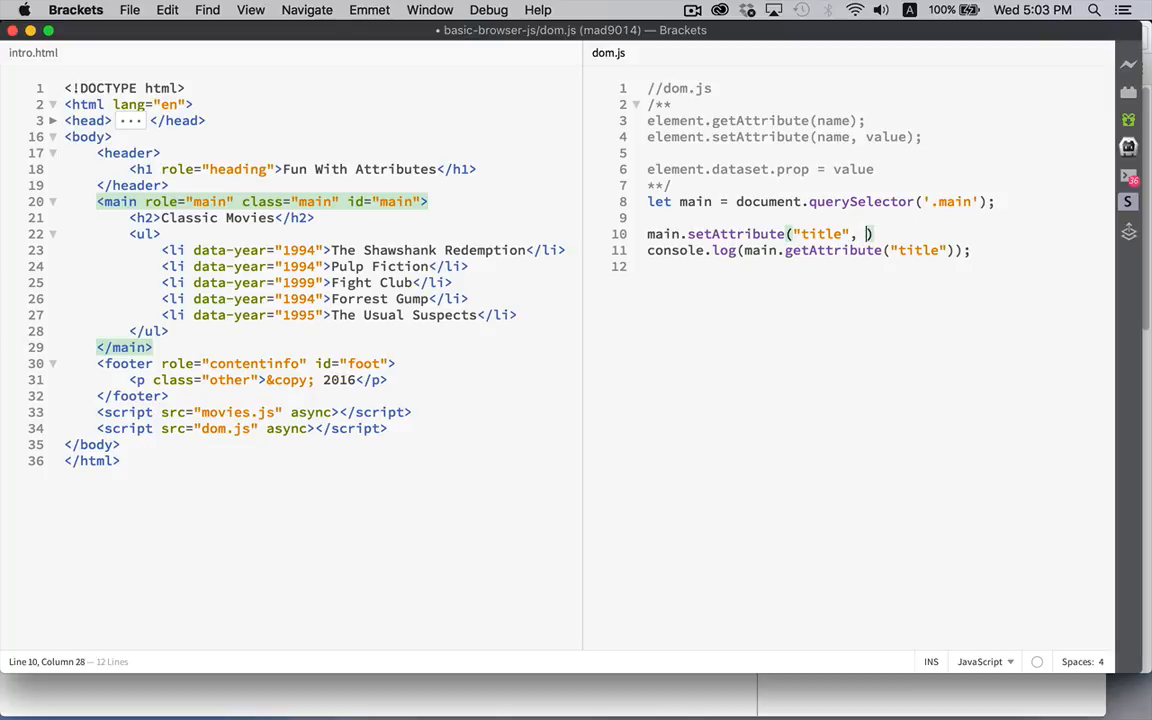
type("\"my mo")
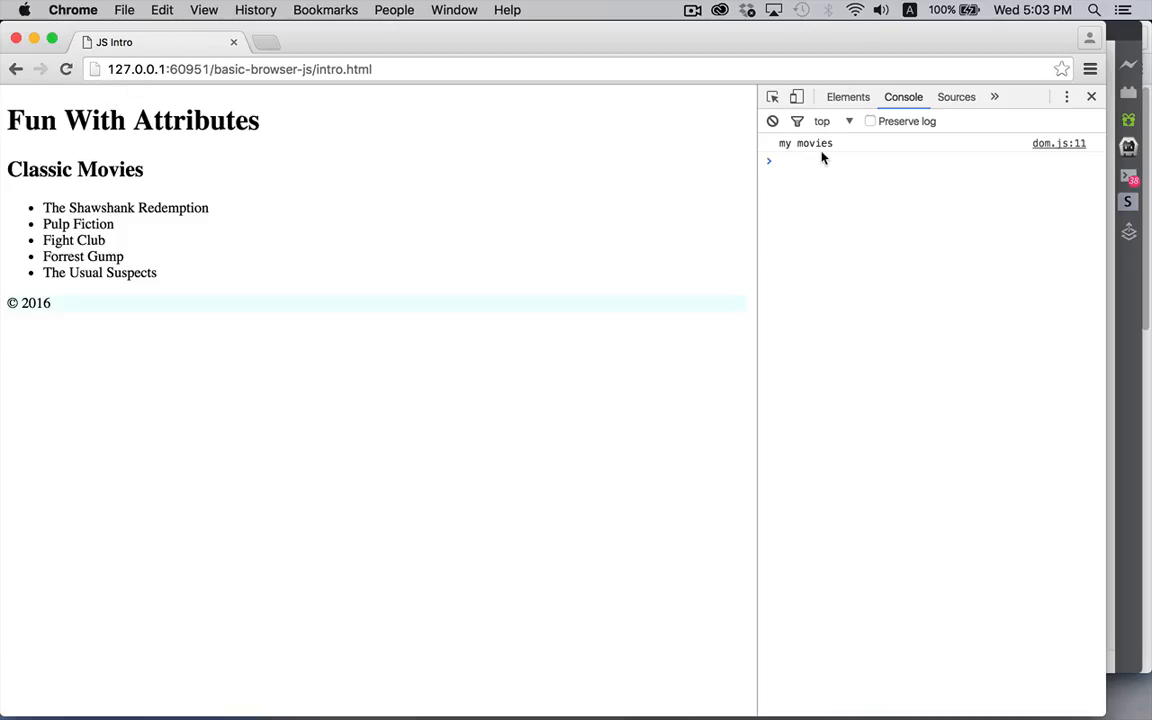
Return from Chrome's console output to the Brackets editor.
left_click(847, 96)
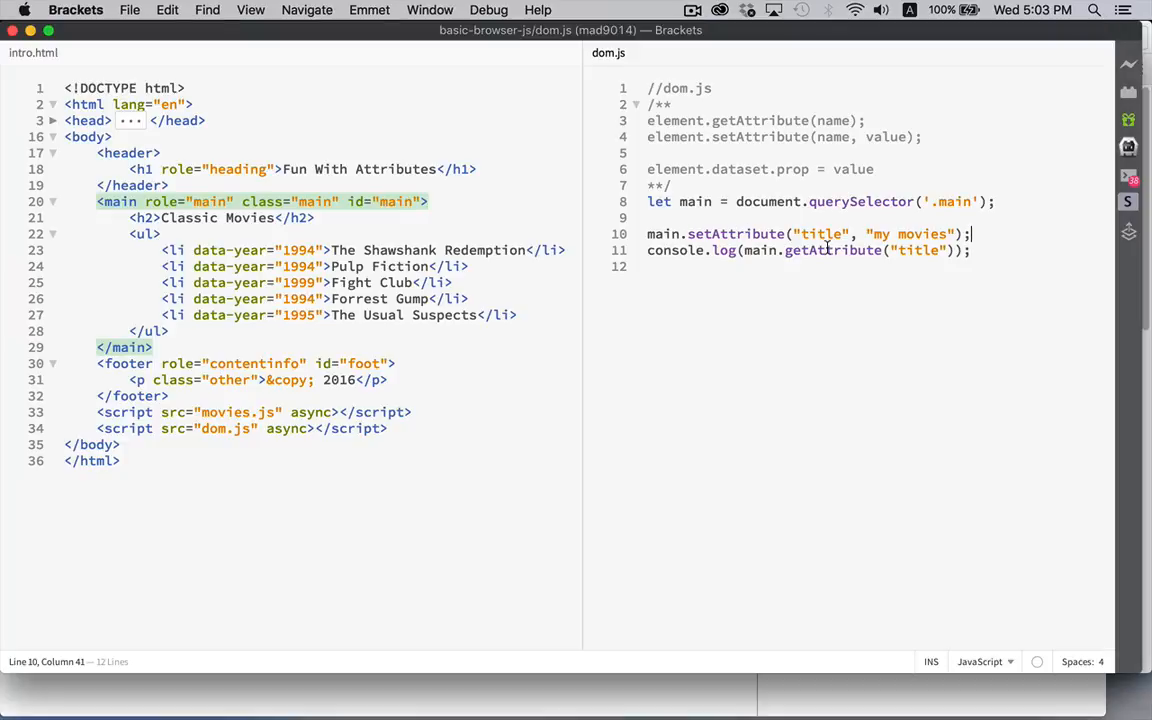
Highlight the data-year attribute on the movie list items in intro.html.
double_click(735, 234)
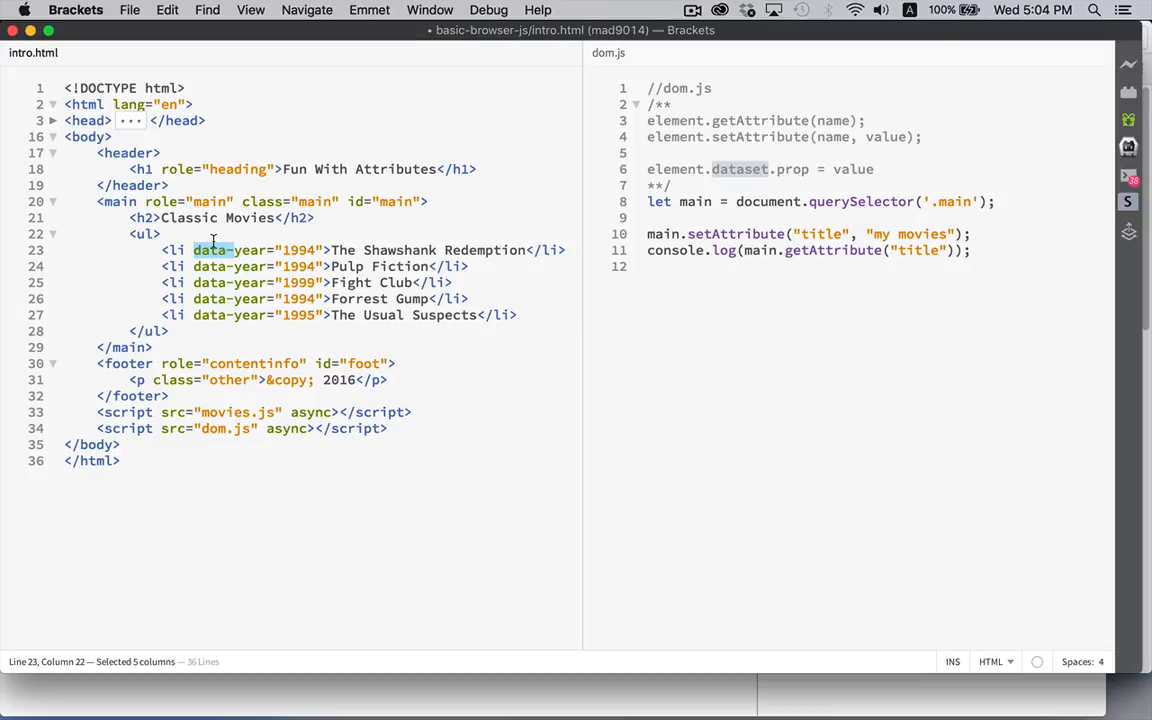
double_click(247, 250)
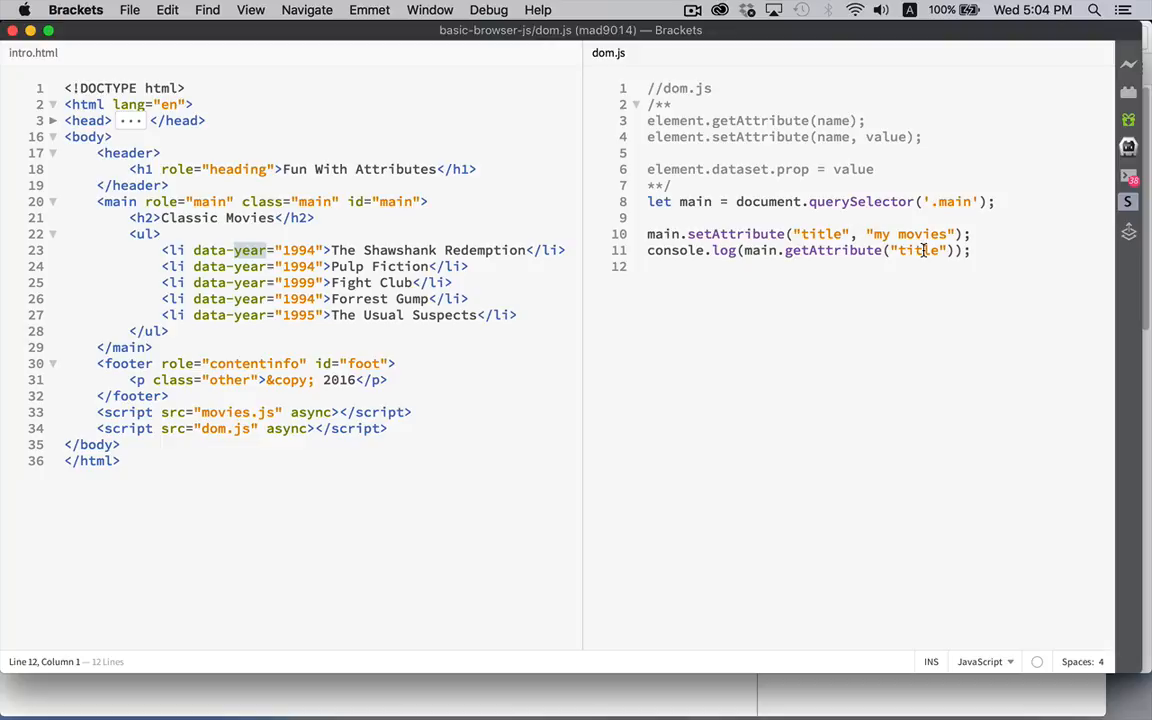
Change the logged attribute from title to data-year.
type("d")
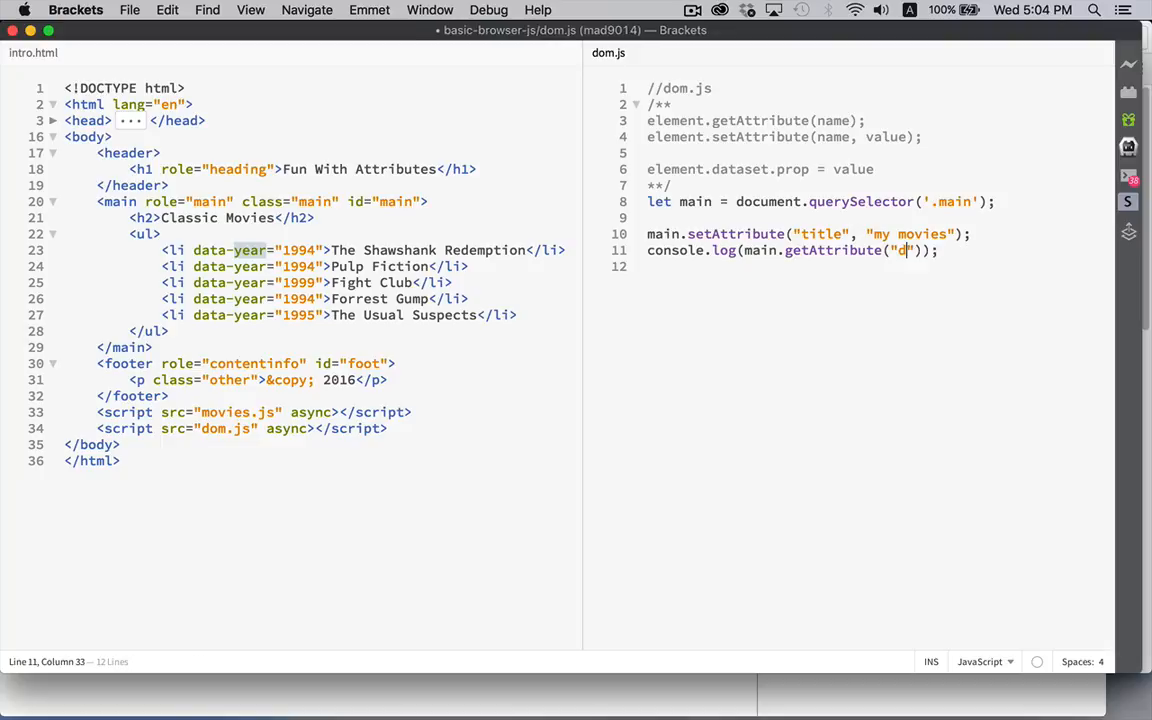
type("ata-")
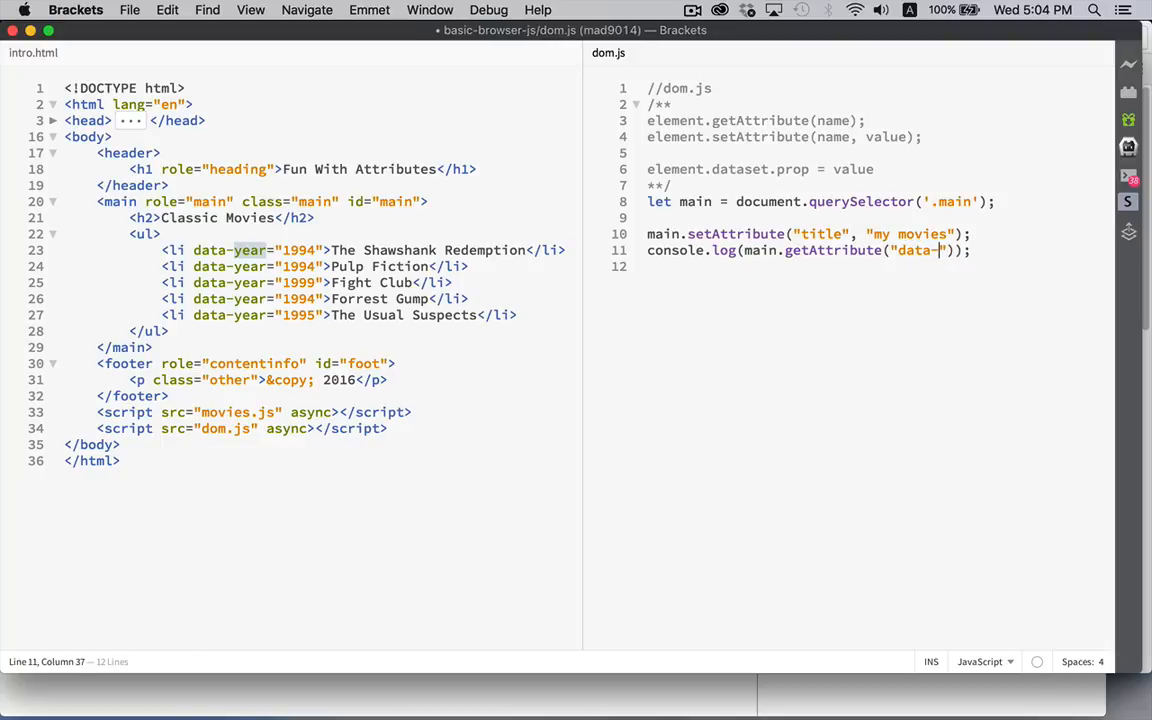
type("year")
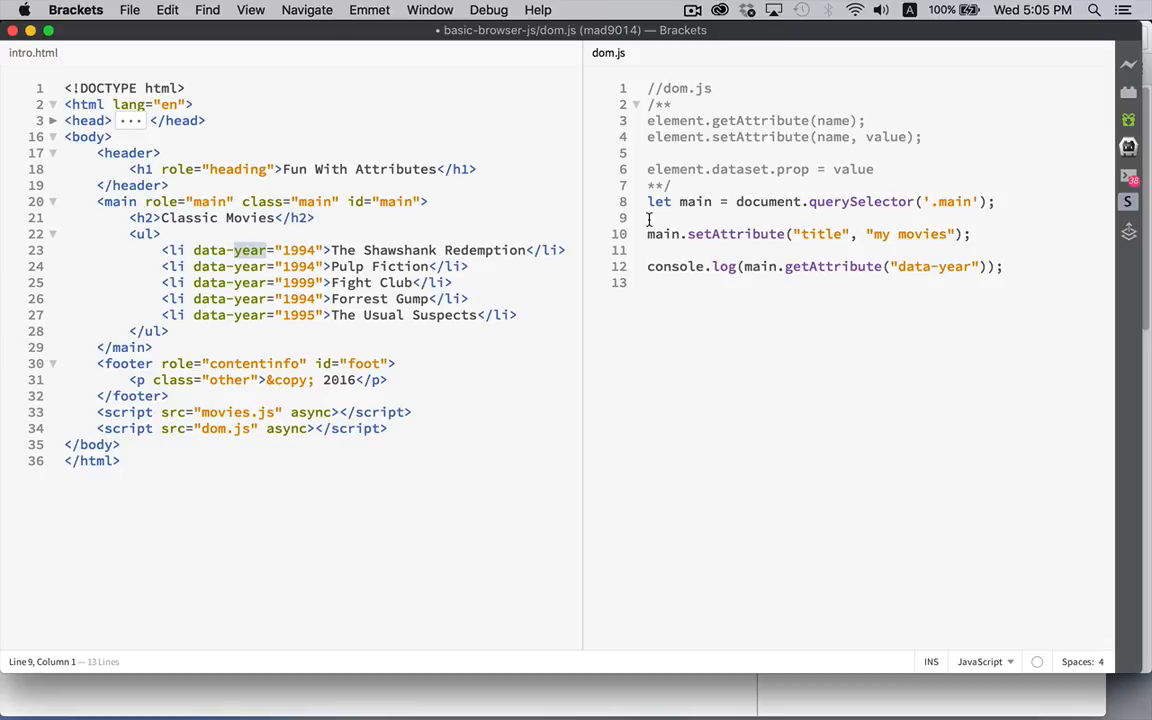
Store main.querySelector("ul li") in an li variable and log li's data-year instead of main's.
type("let li =")
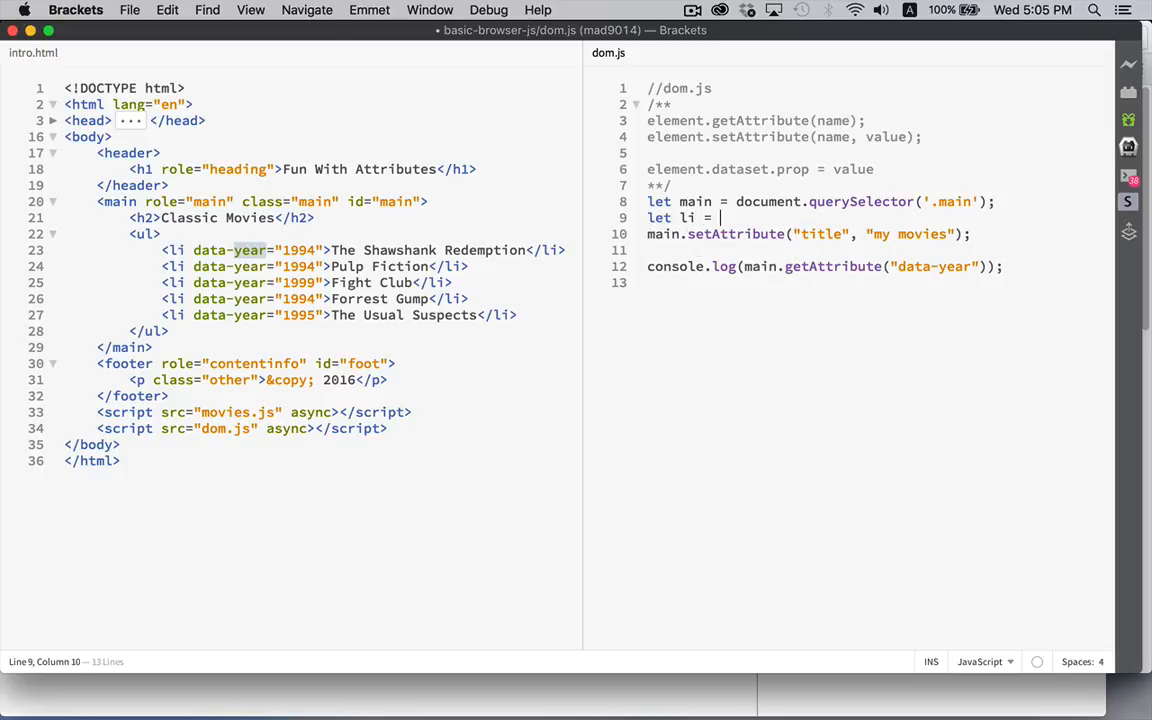
type("main.querySelector")
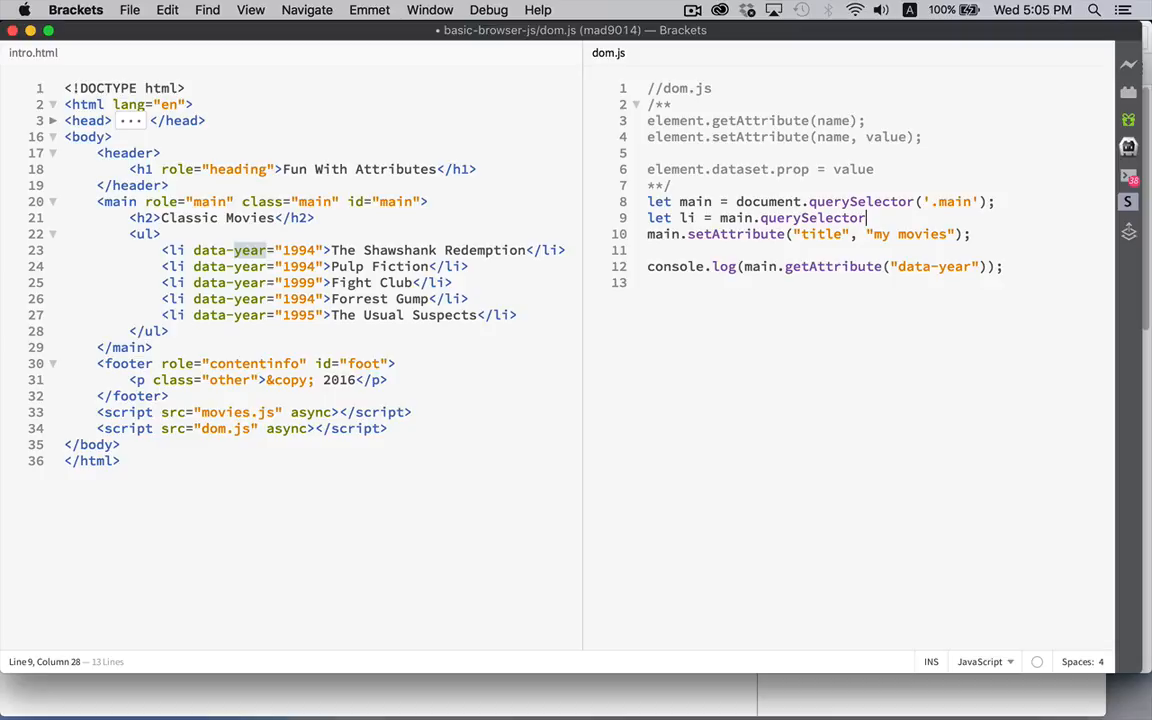
type("(\"ul li")
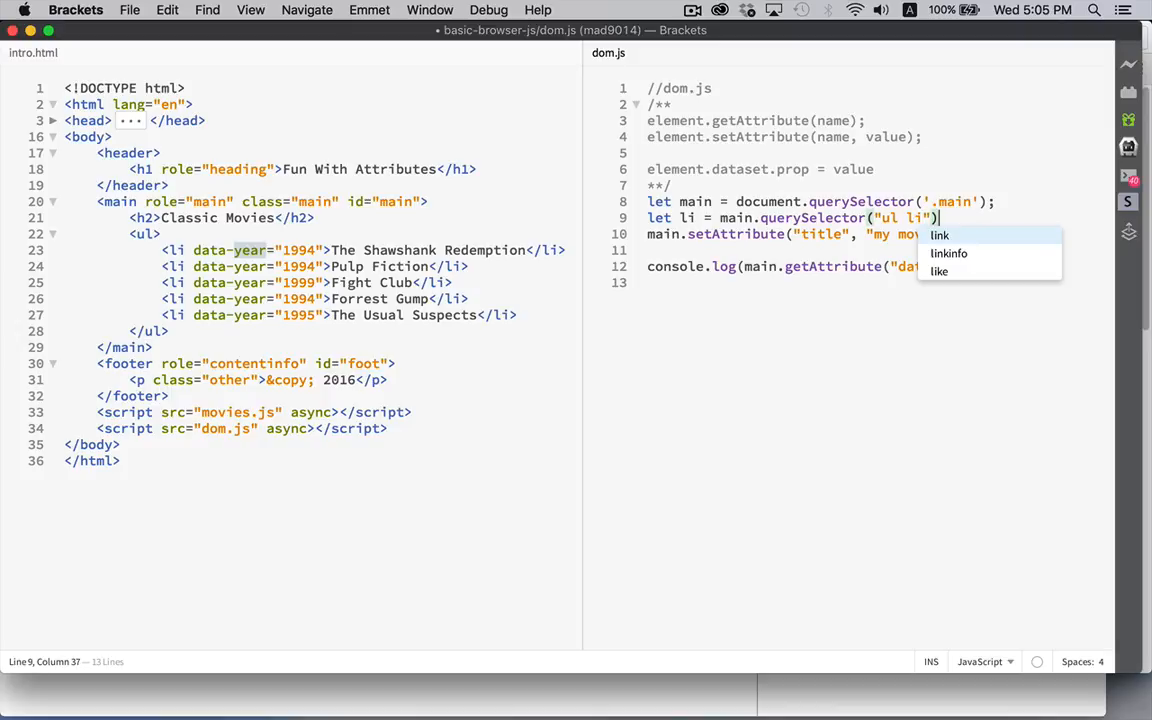
type(";")
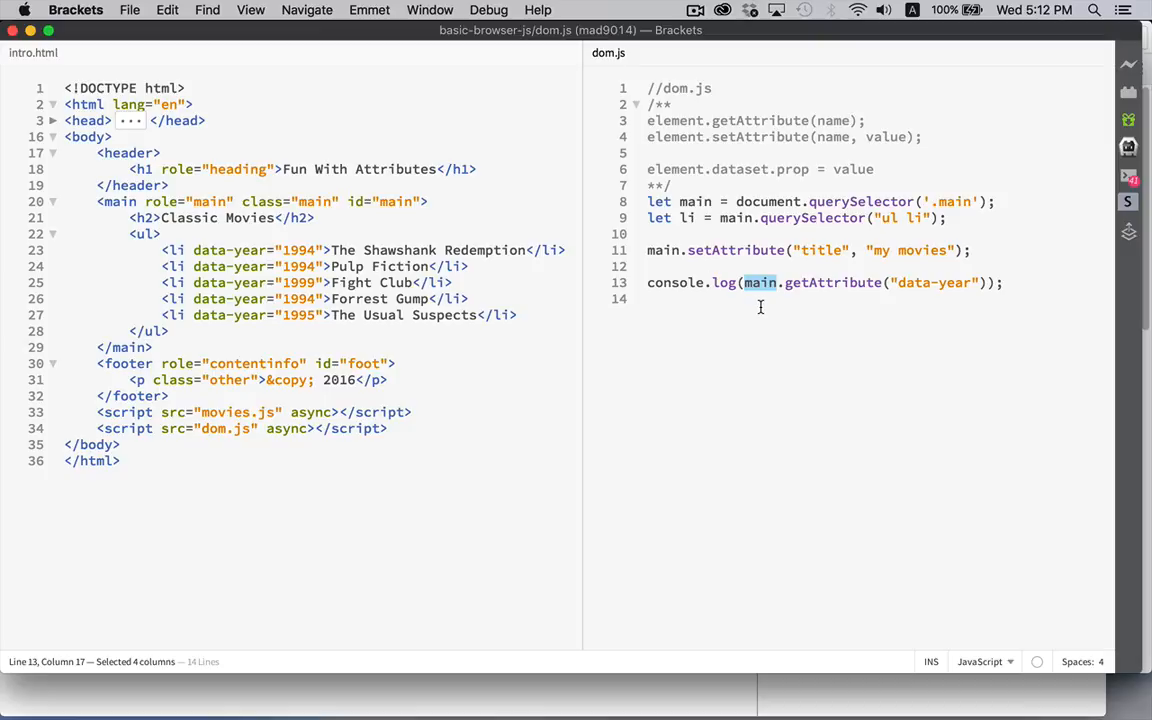
type("li")
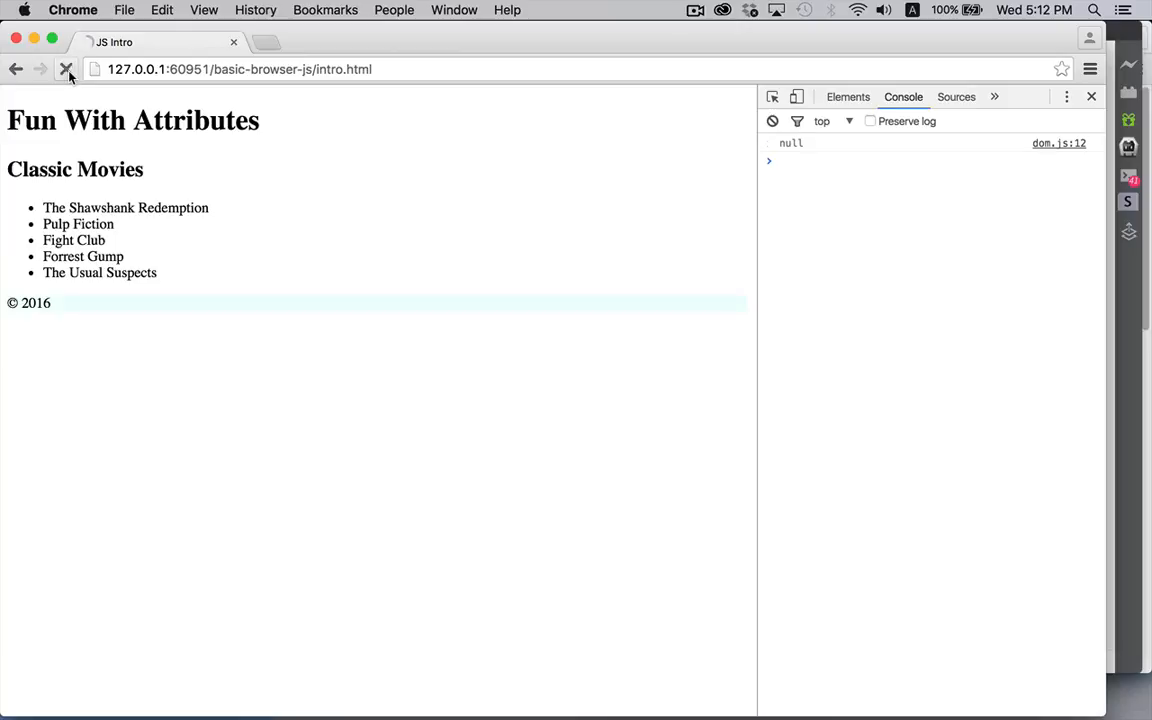
Reload the intro page in Chrome to rerun dom.js.
left_click(67, 69)
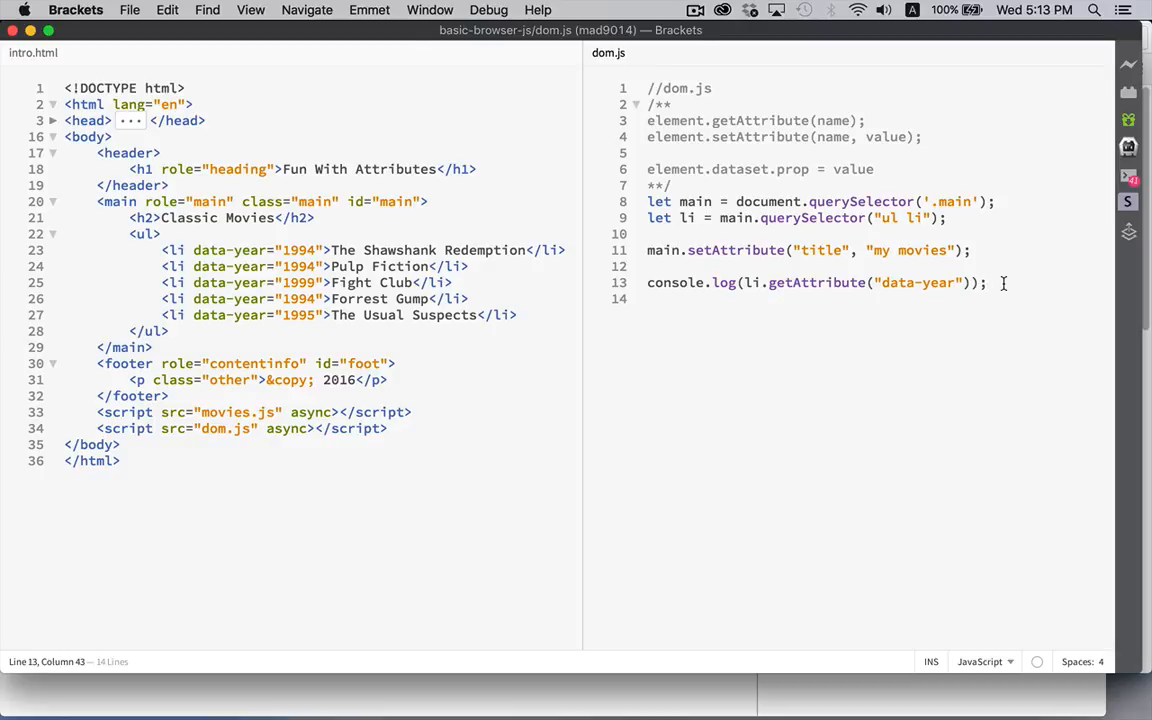
Add console.log(li.dataset.year), check Chrome's console shows 1994, then return to Brackets.
type("x")
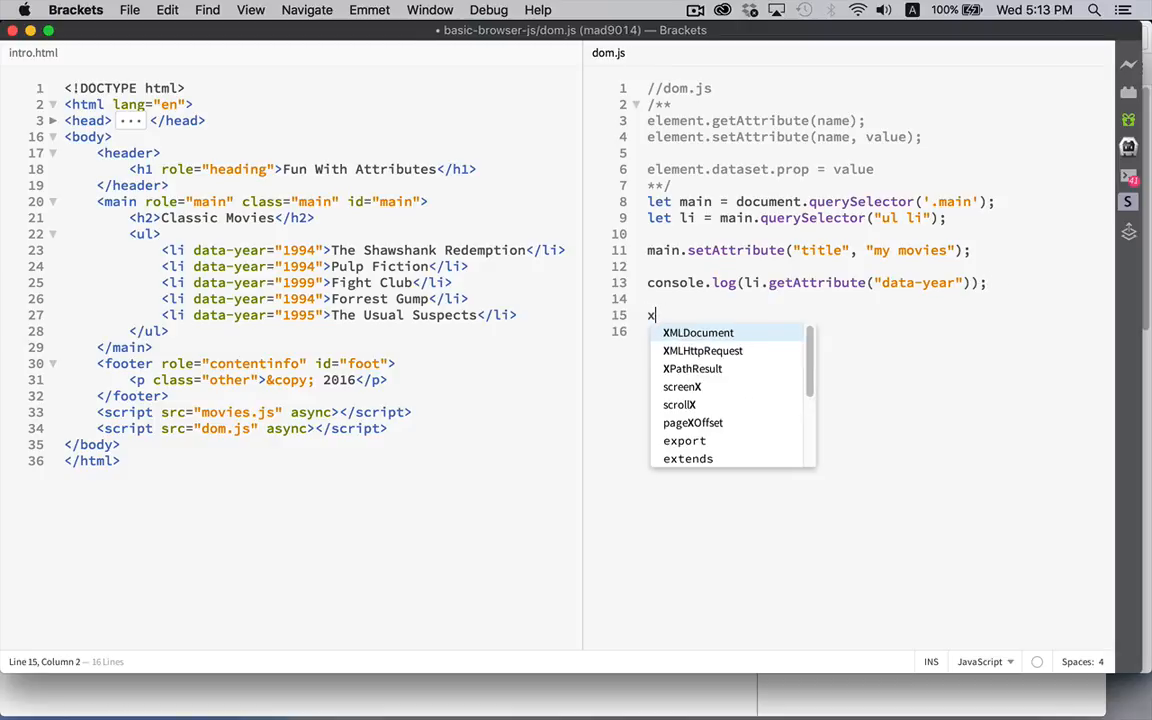
type("console.log")
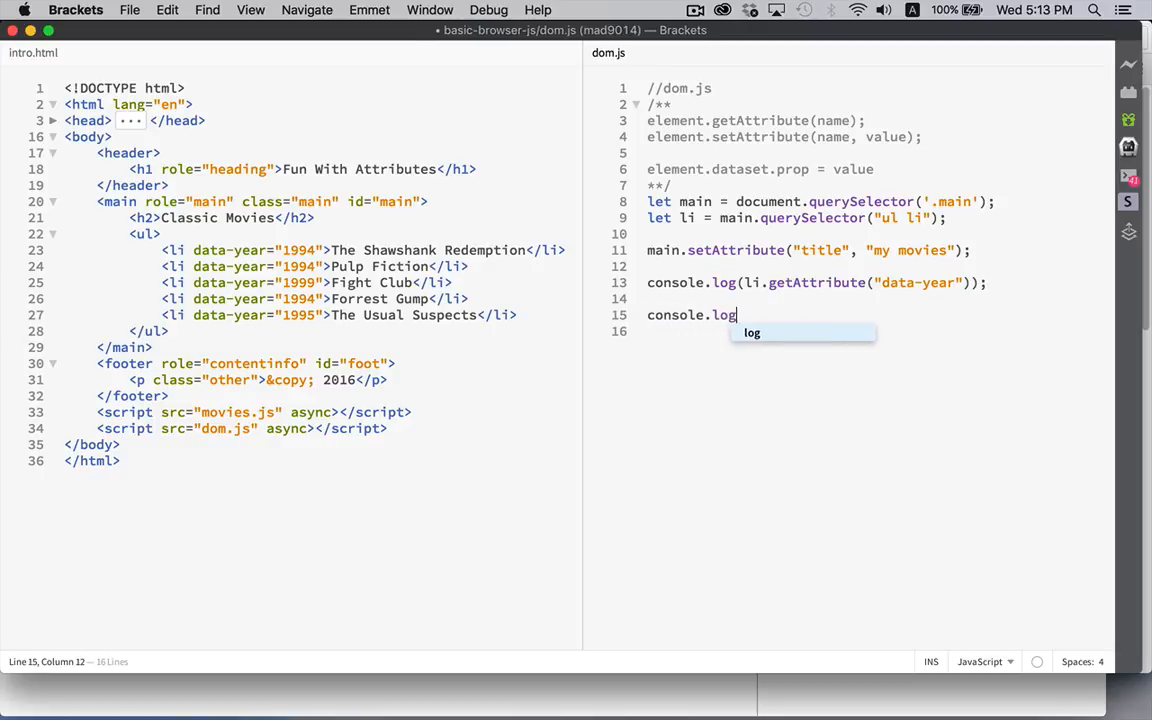
type("(li)")
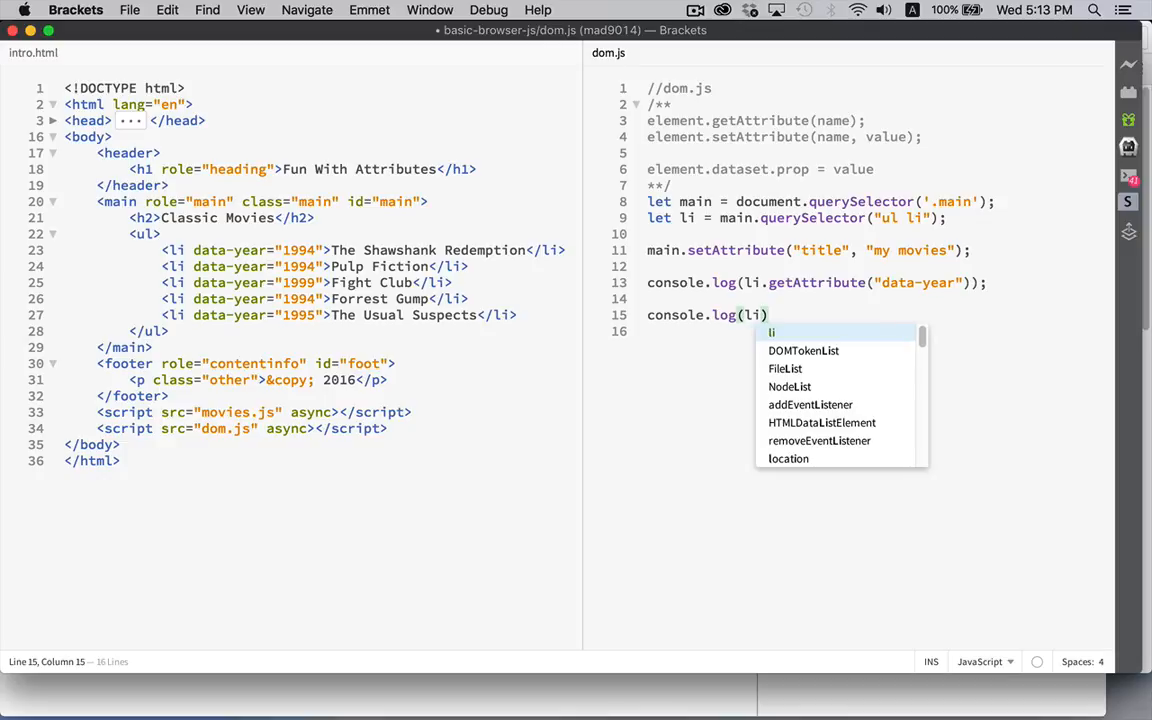
type(".dataset")
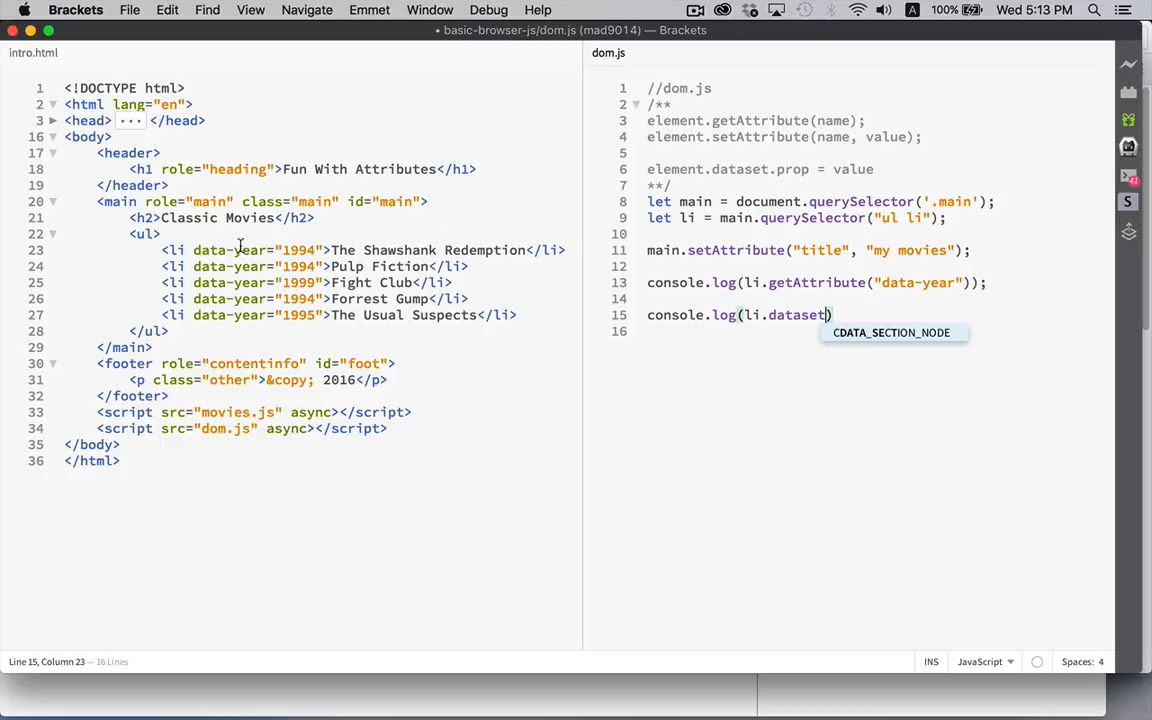
mouse_move(665, 486)
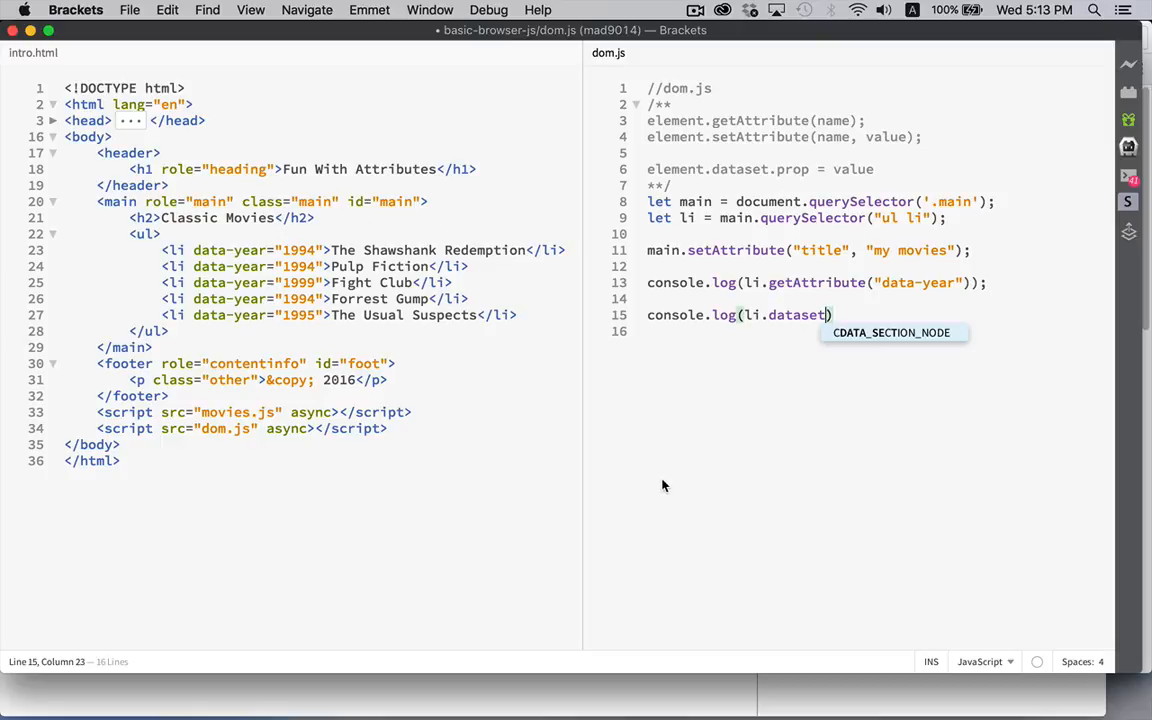
type(".")
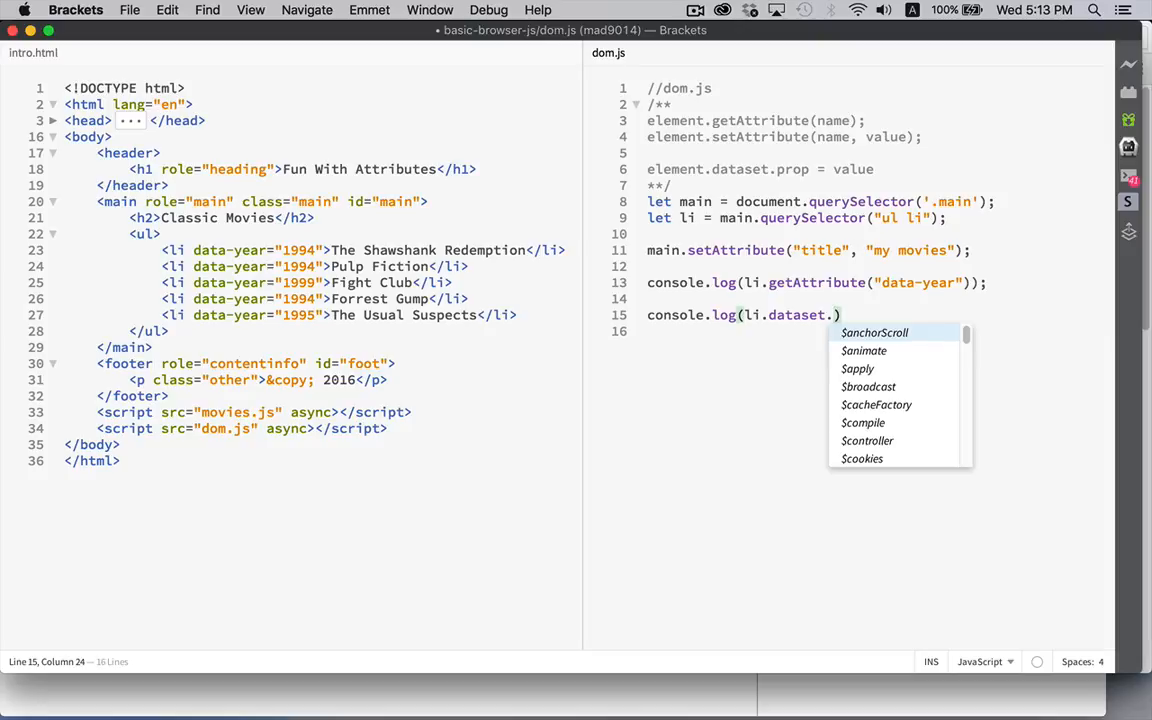
type("year")
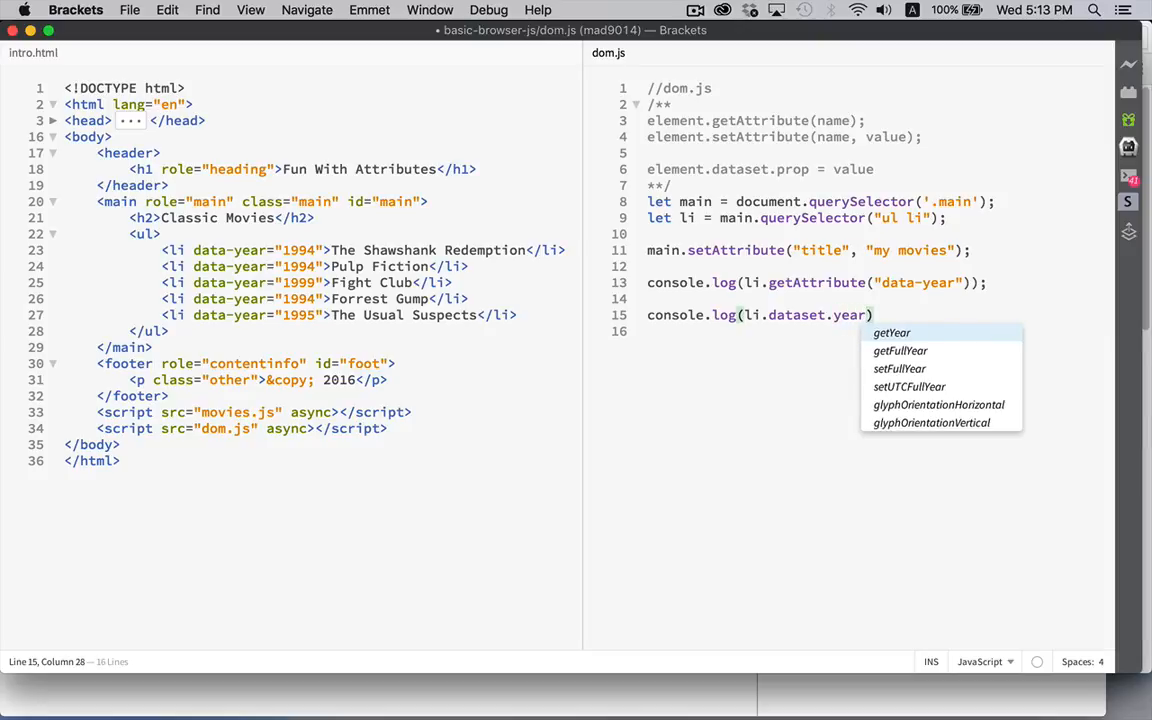
left_click(336, 360)
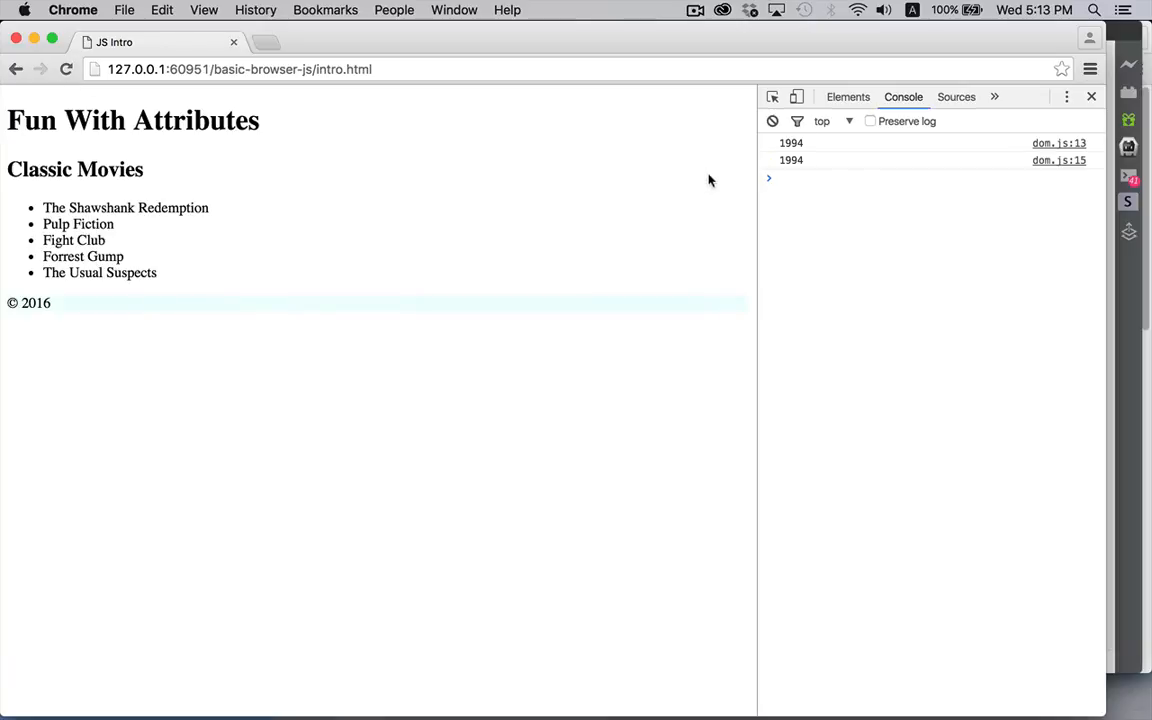
key("cmd+tab")
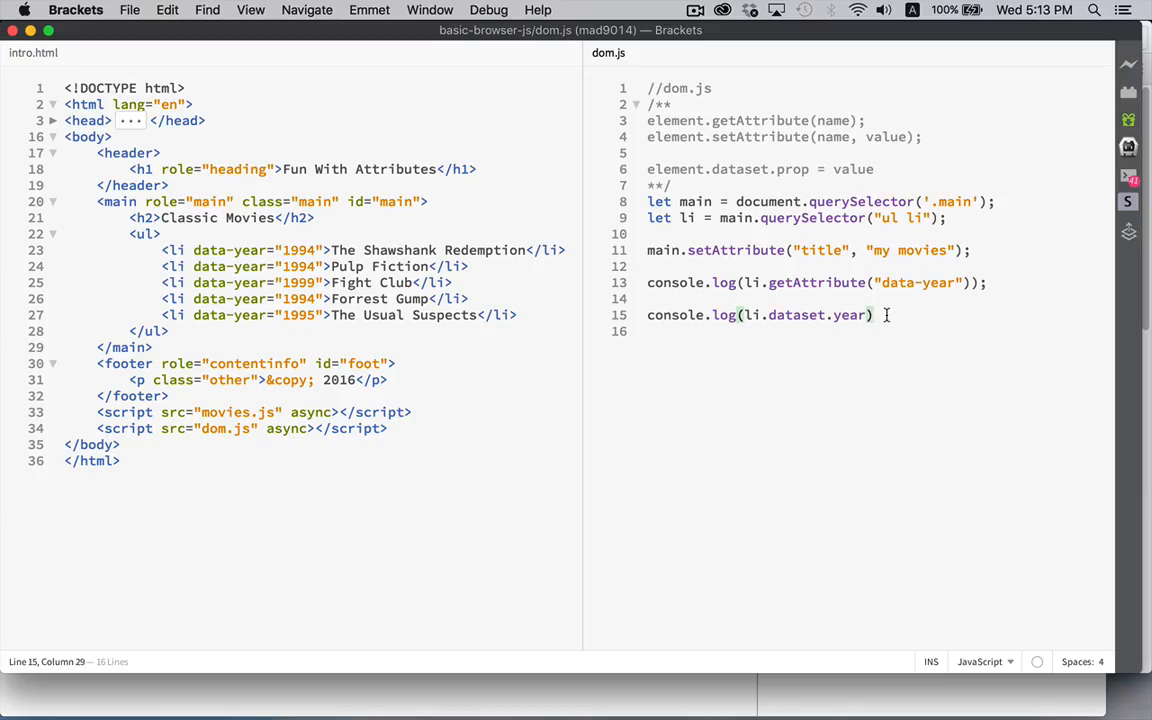
Insert li.dataset.year = 1998; above the final console.log.
type("li.dataset.year")
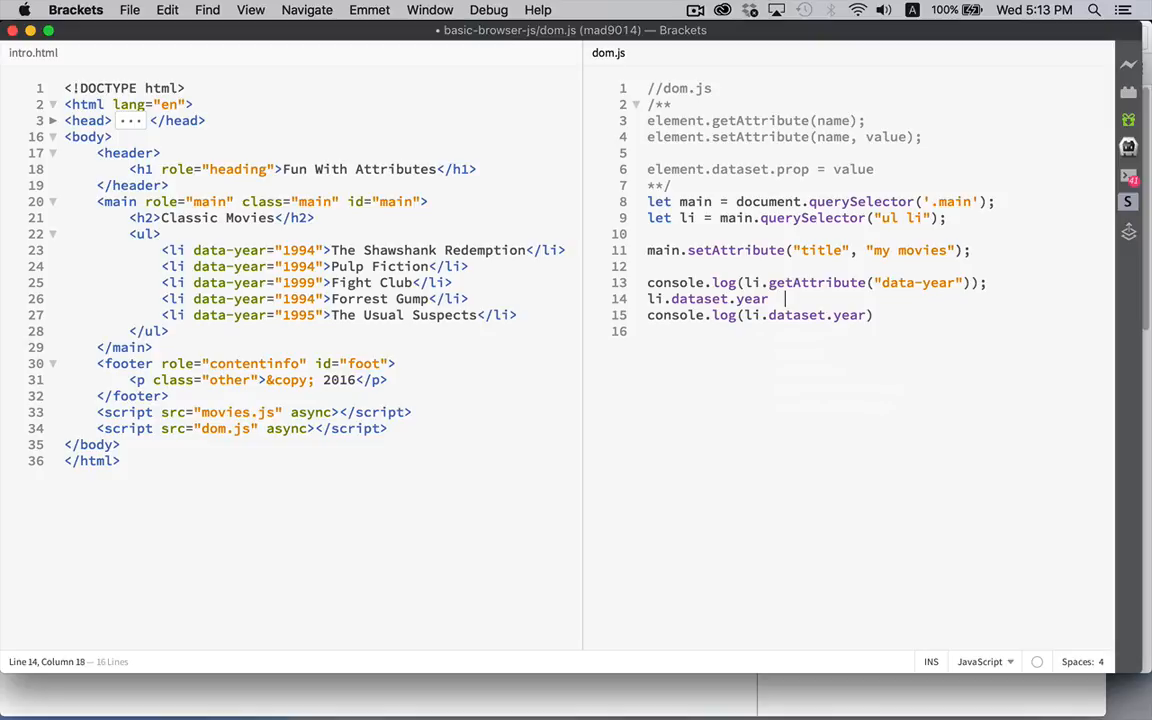
type("= 1998;")
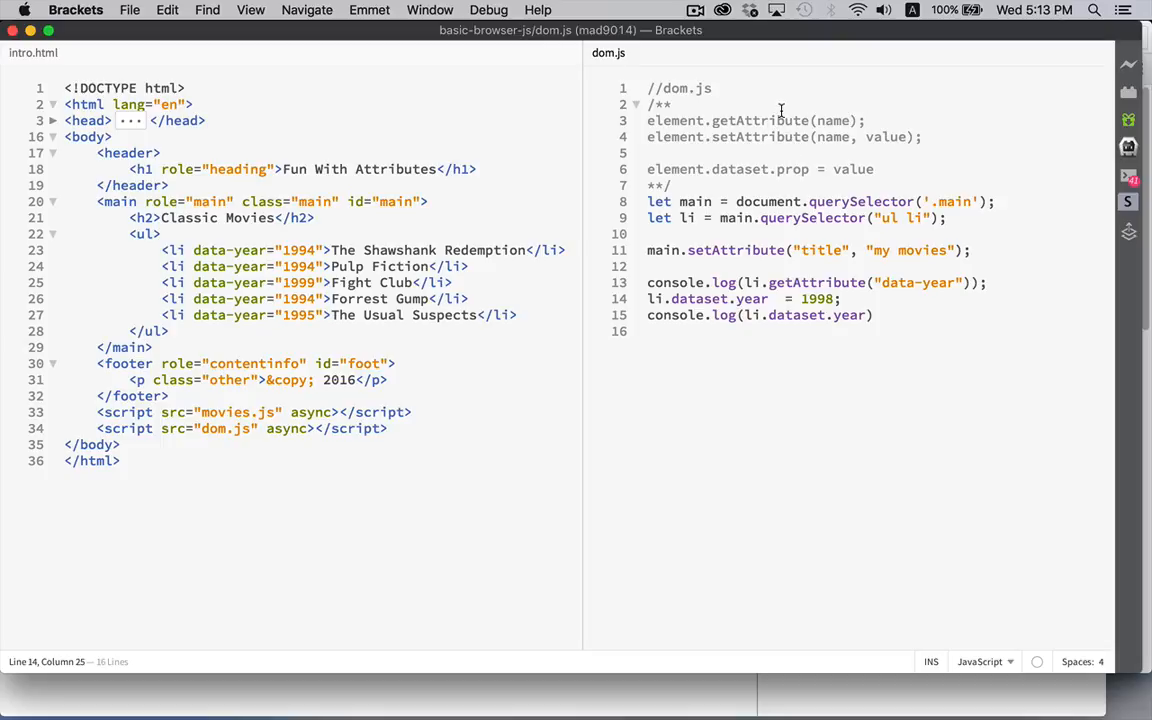
mouse_move(740, 169)
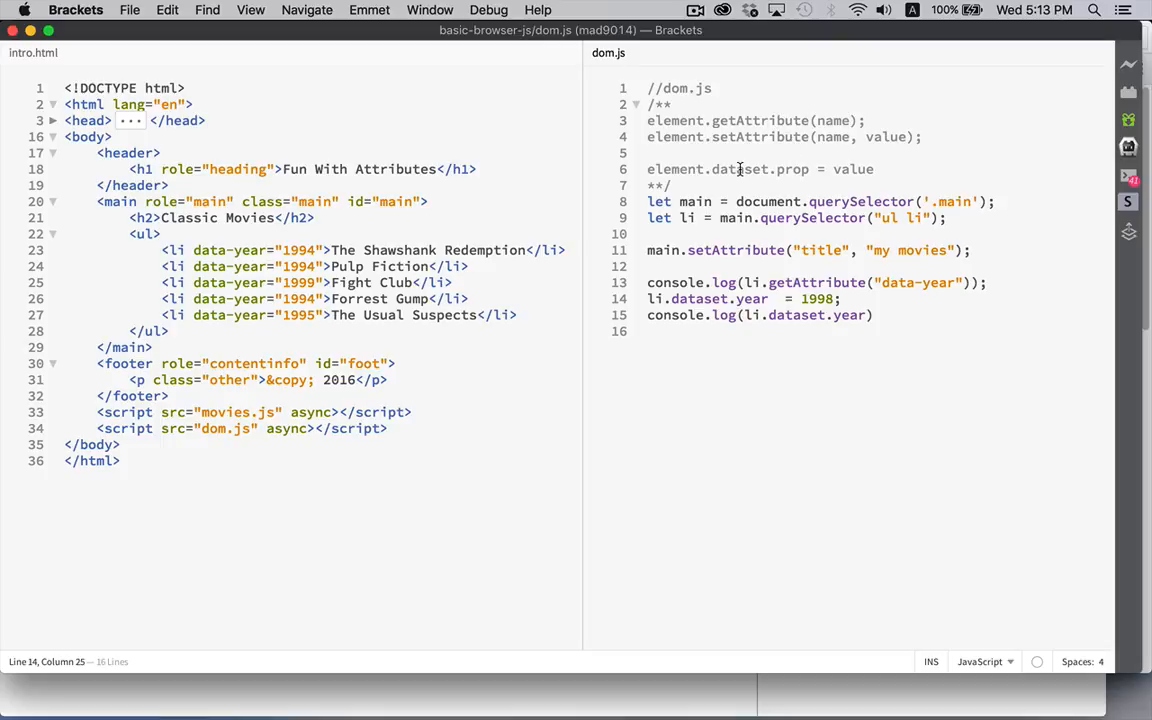